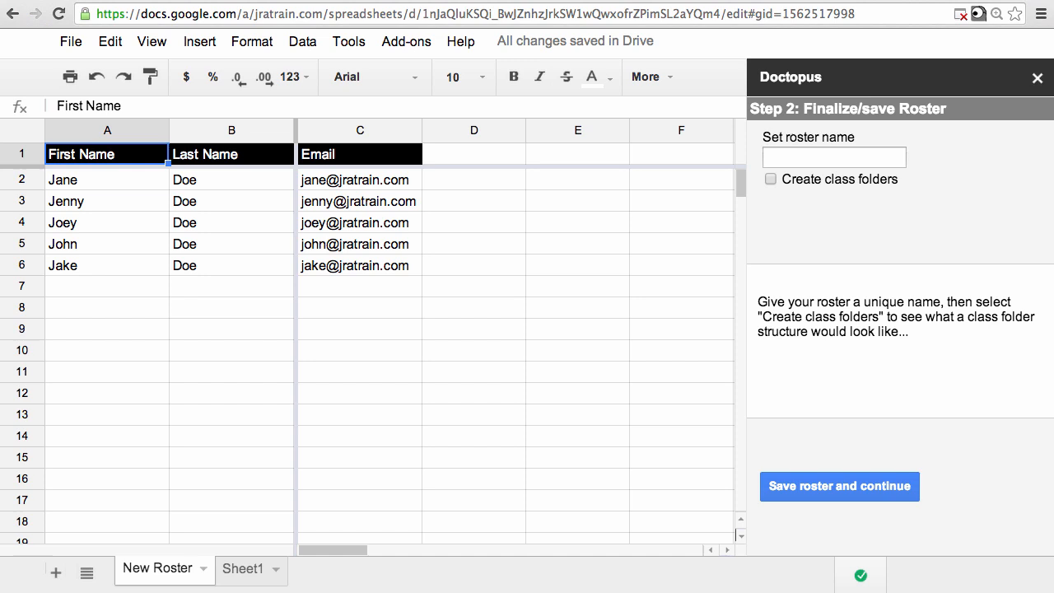
Enter 'Psychology A2' as the Doctopus roster name.
text(Psychology A2)
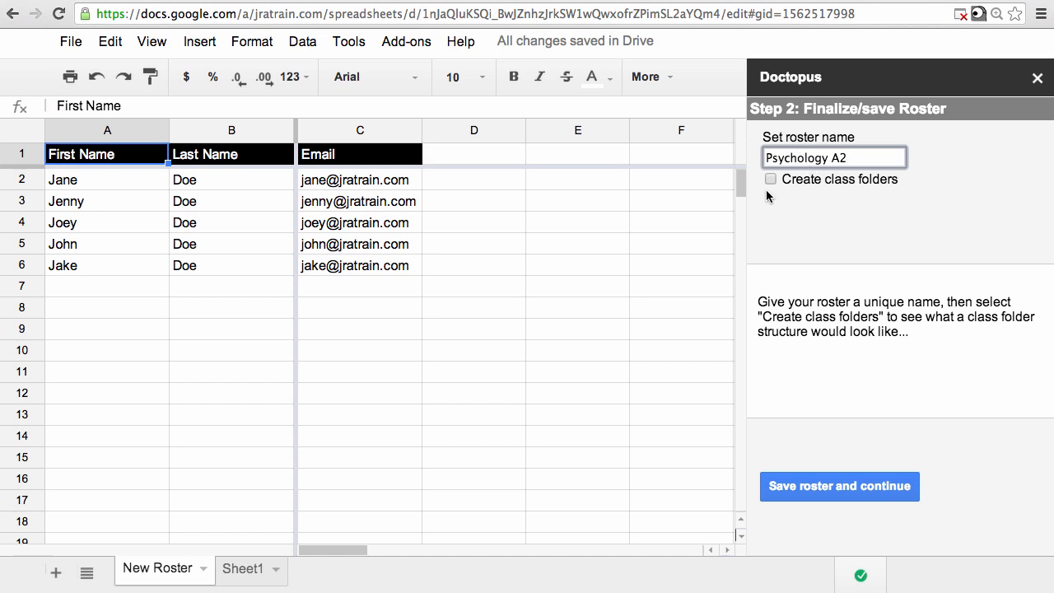
mouse_move(801, 195)
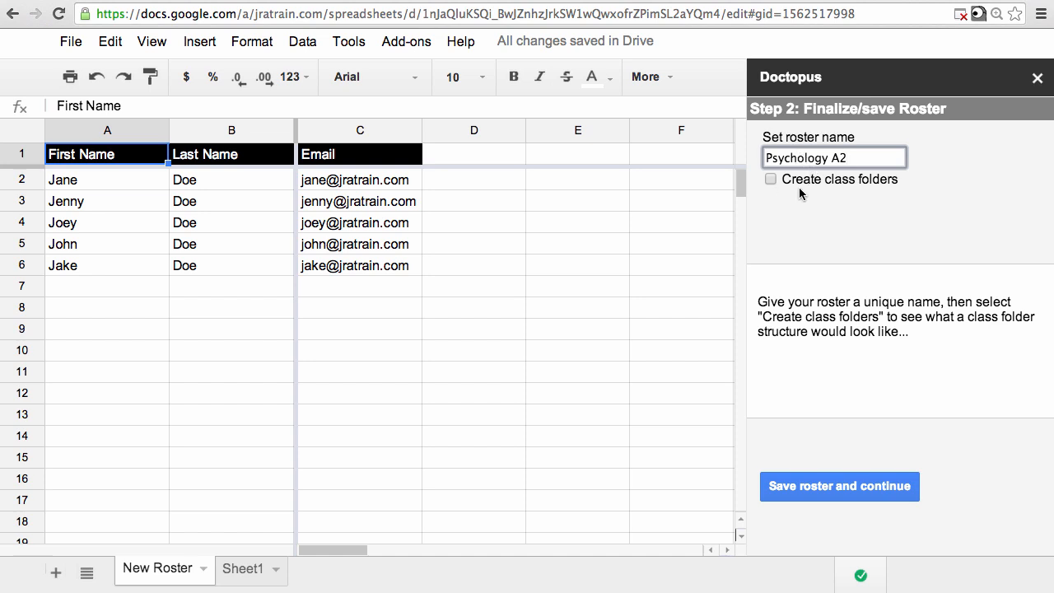
Enable Create class folders and review the Psychology A2 teacher, class and student folder preview.
click(771, 179)
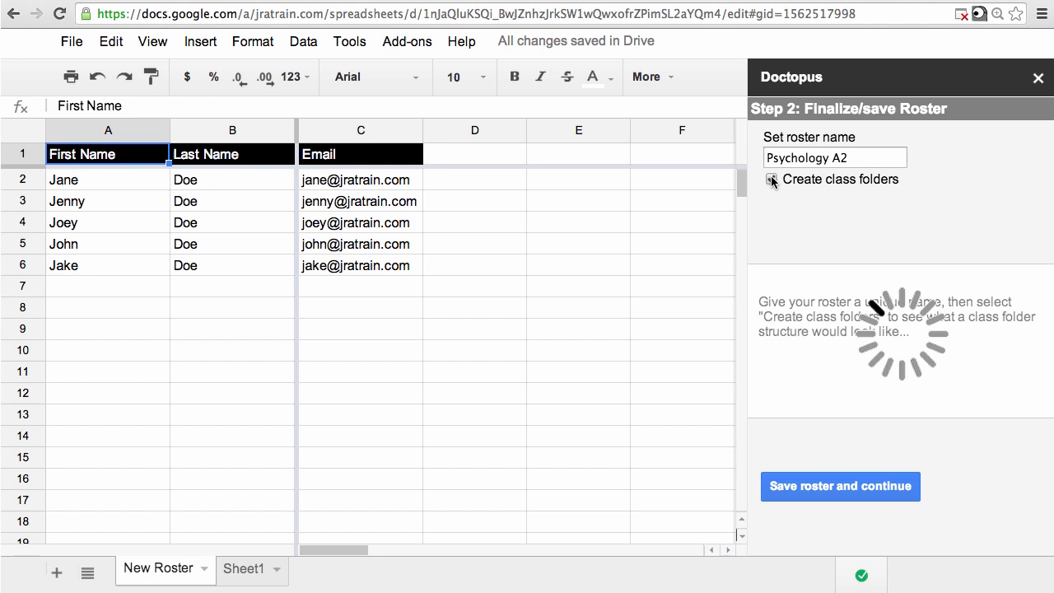
click(772, 180)
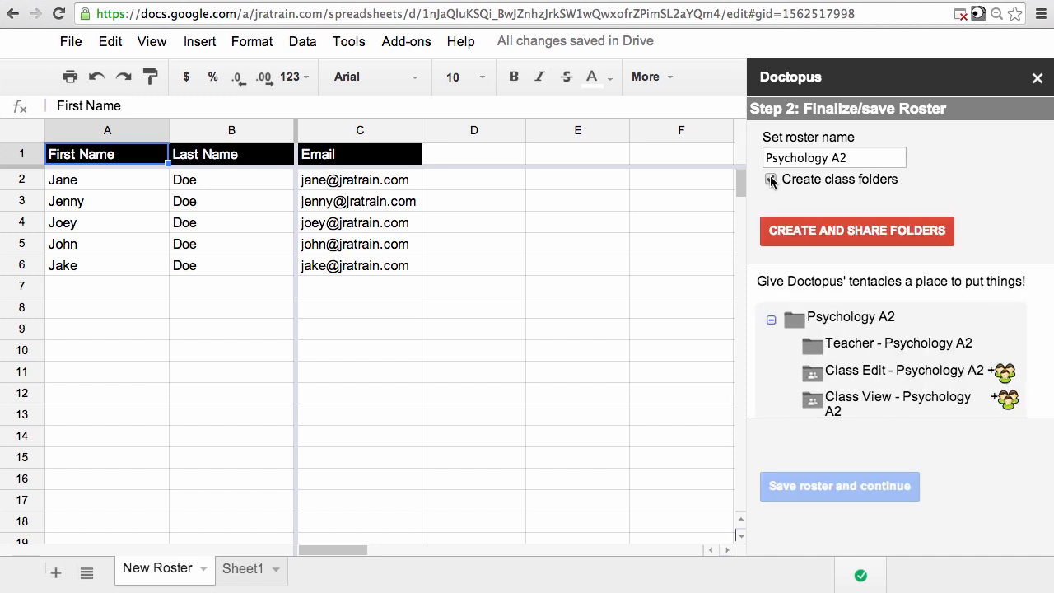
click(771, 179)
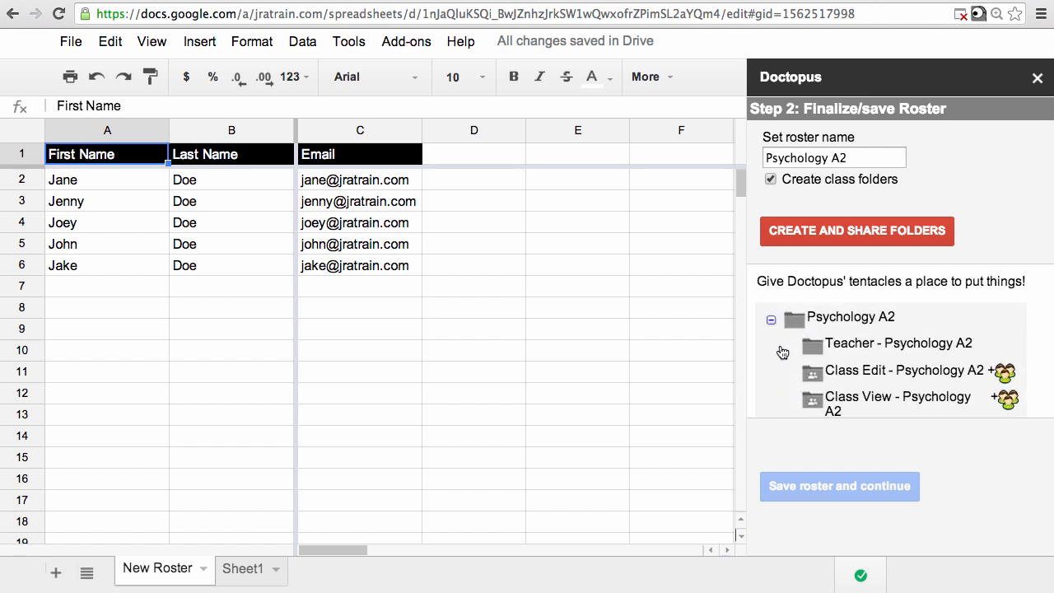
mouse_move(851, 317)
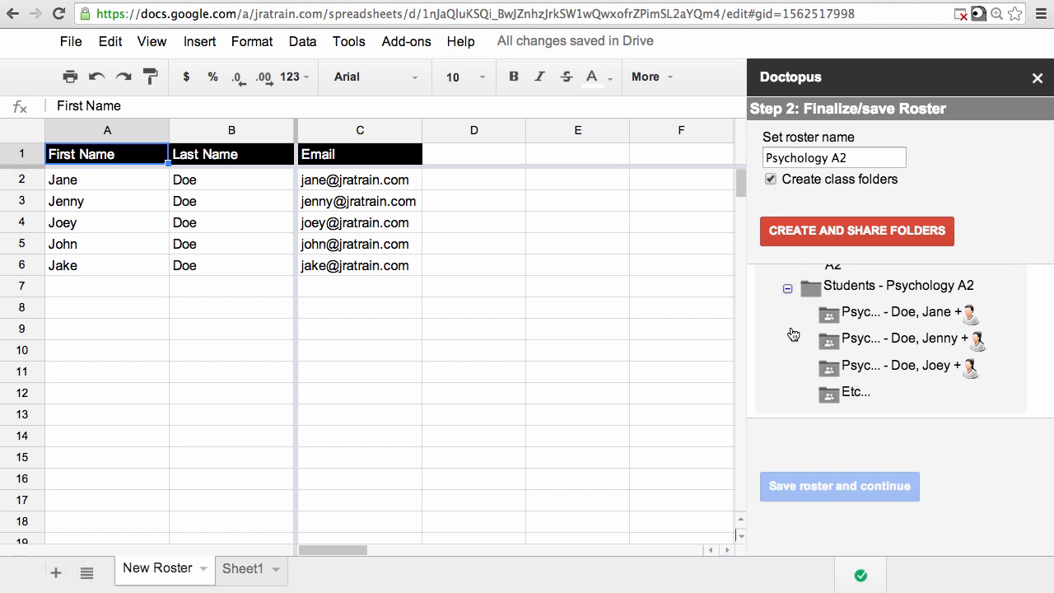
mouse_move(793, 330)
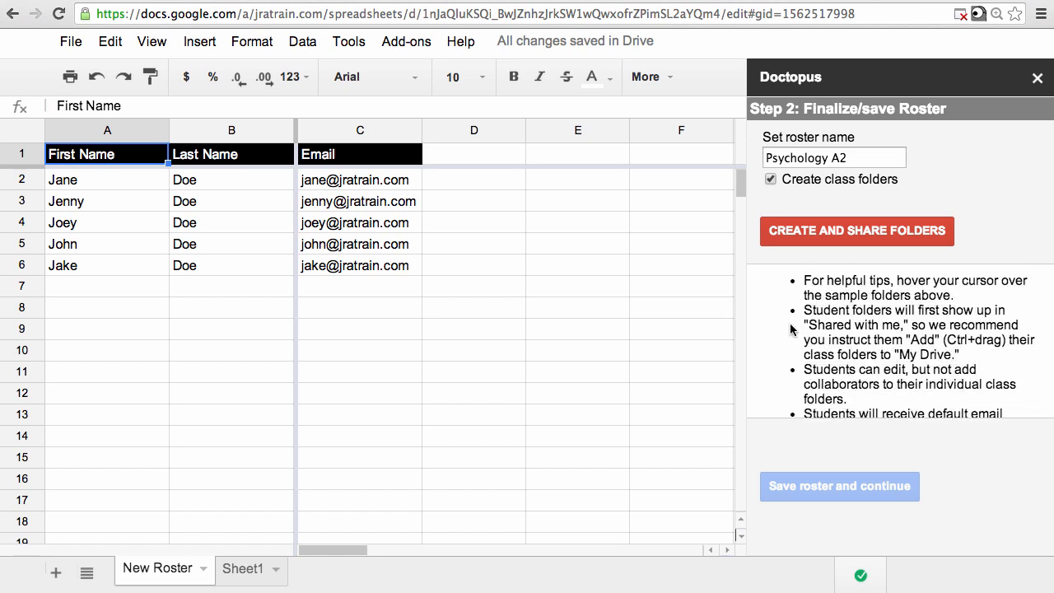
scroll(down, 3)
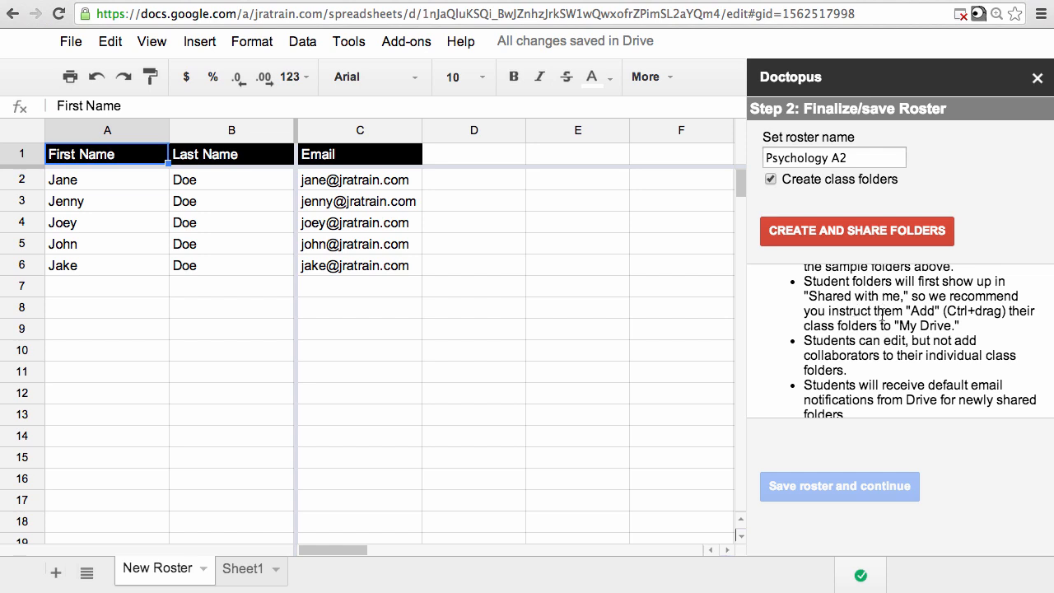
mouse_move(780, 332)
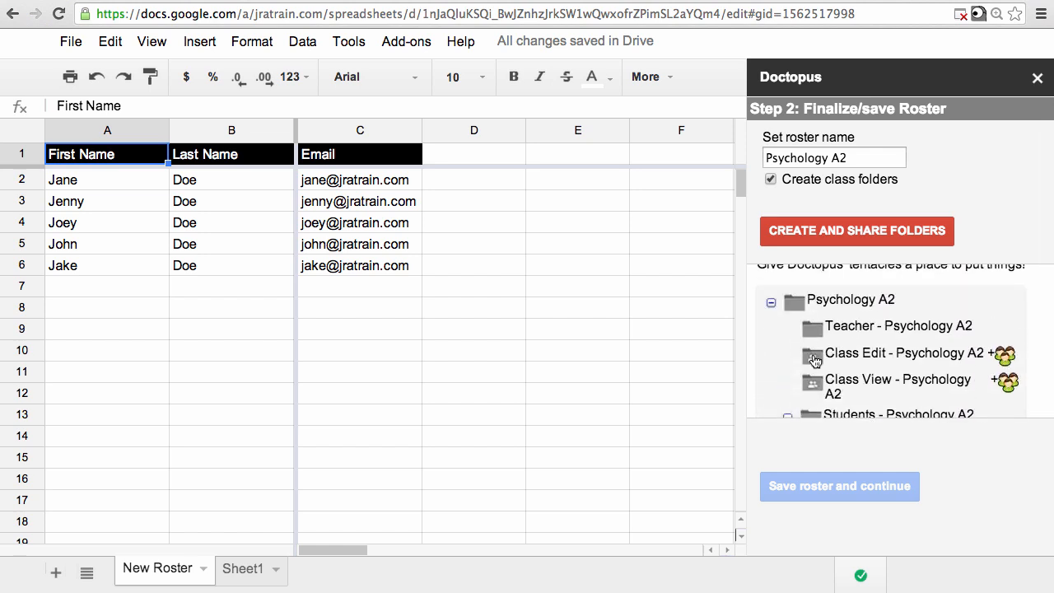
mouse_move(816, 357)
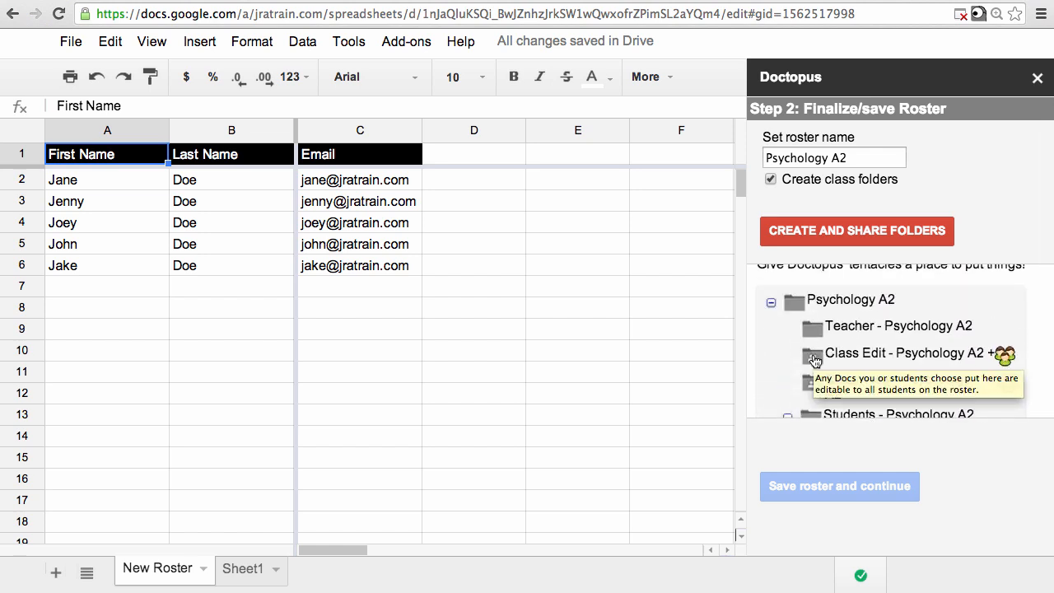
mouse_move(815, 338)
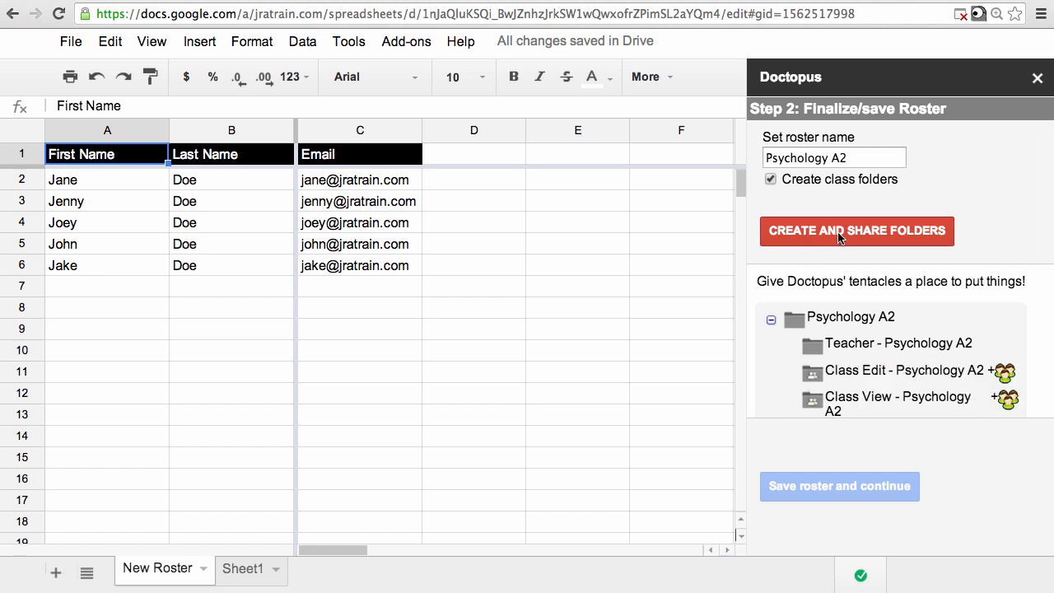
Create and share the Psychology A2 class folders, adding Student Folder Key and Exclude columns.
click(856, 231)
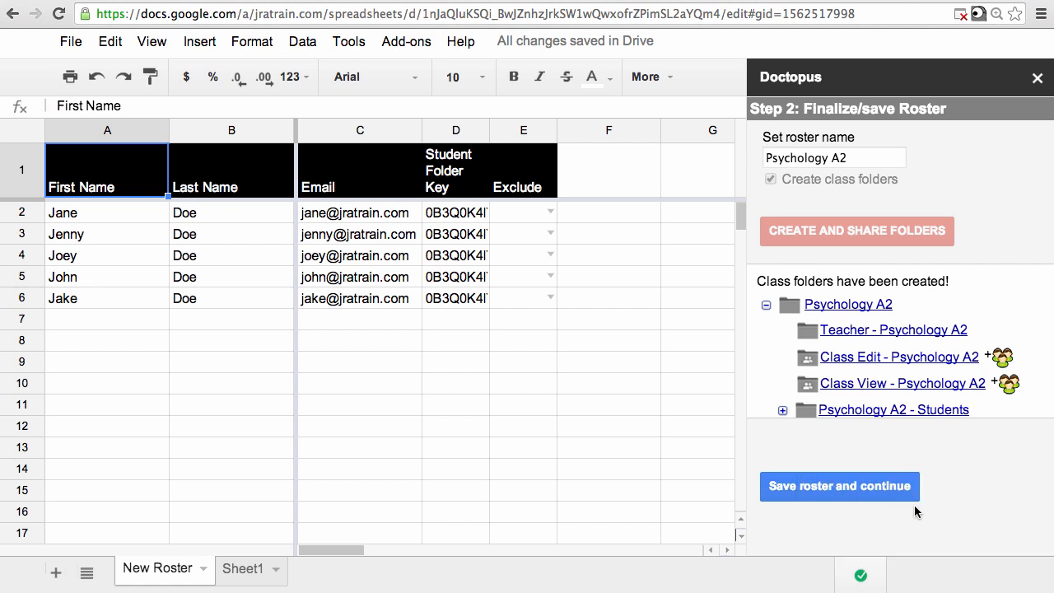
mouse_move(935, 512)
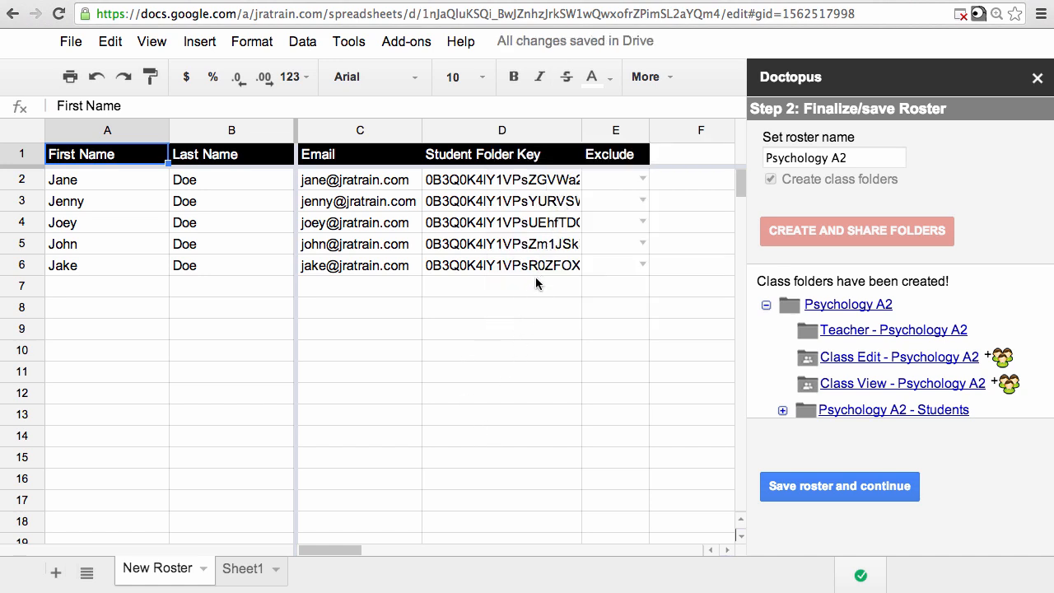
mouse_move(545, 195)
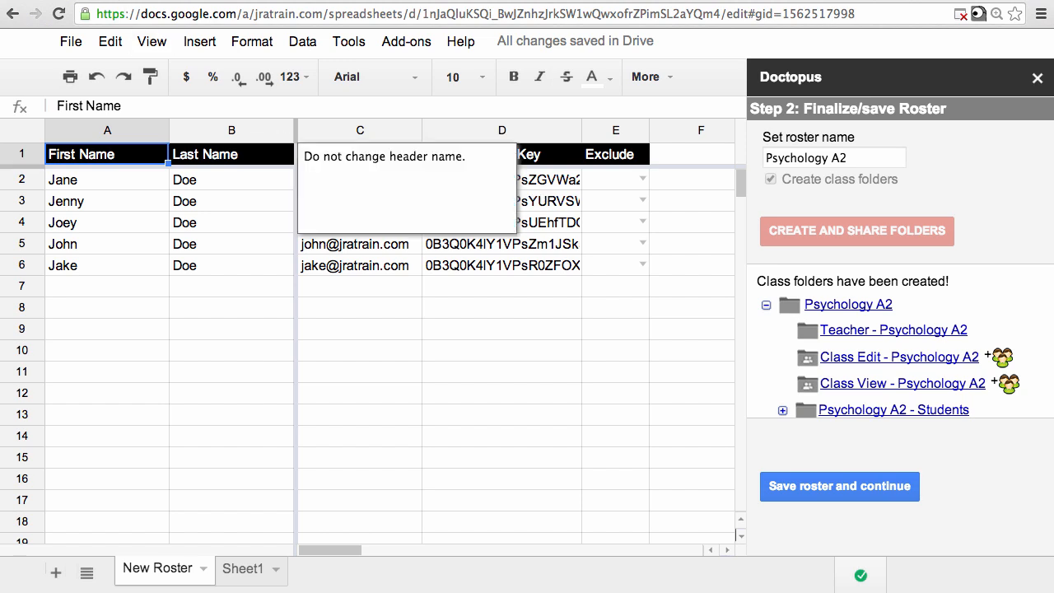
Browse Psychology A2 and its Students folder in Drive, then open Teacher - Psychology A2.
click(848, 304)
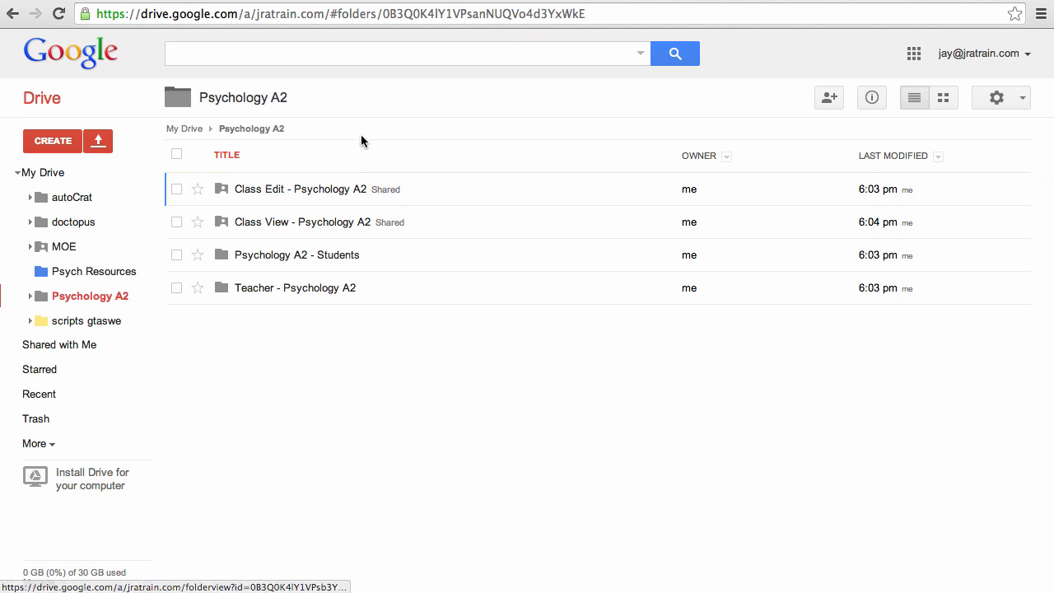
mouse_move(300, 189)
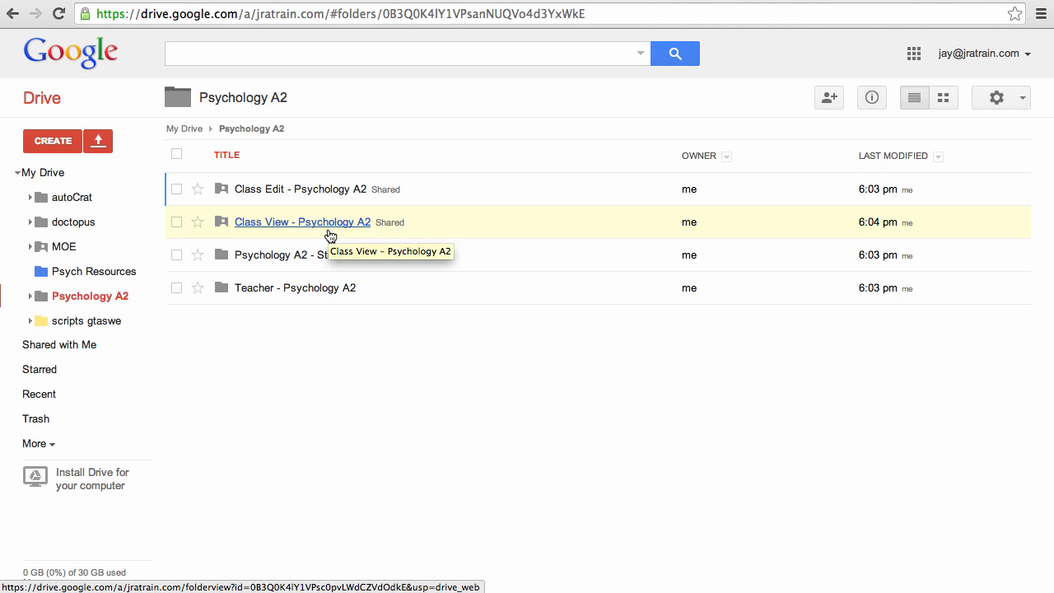
mouse_move(345, 235)
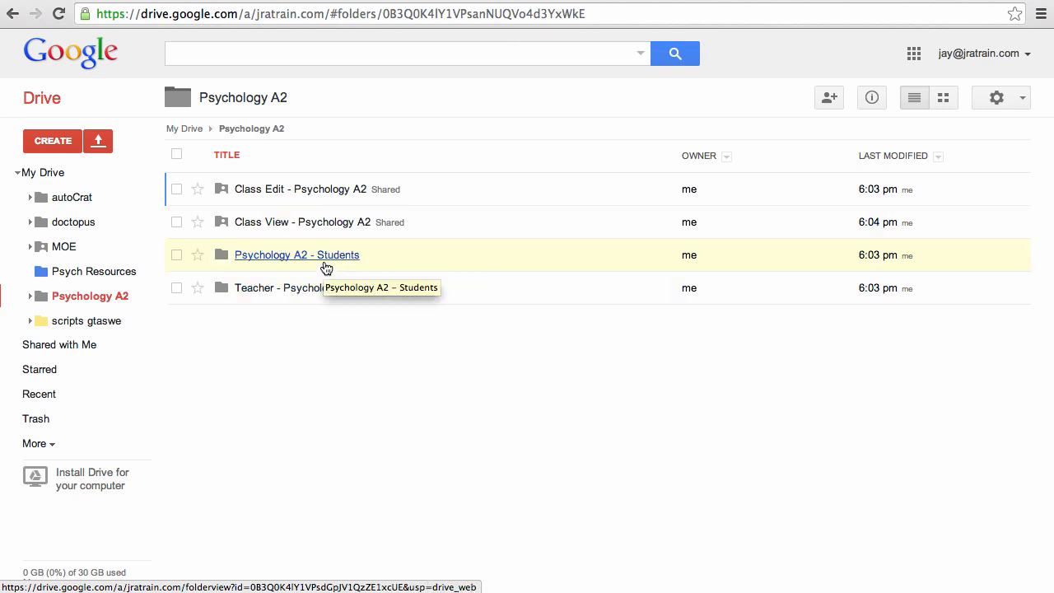
double_click(296, 255)
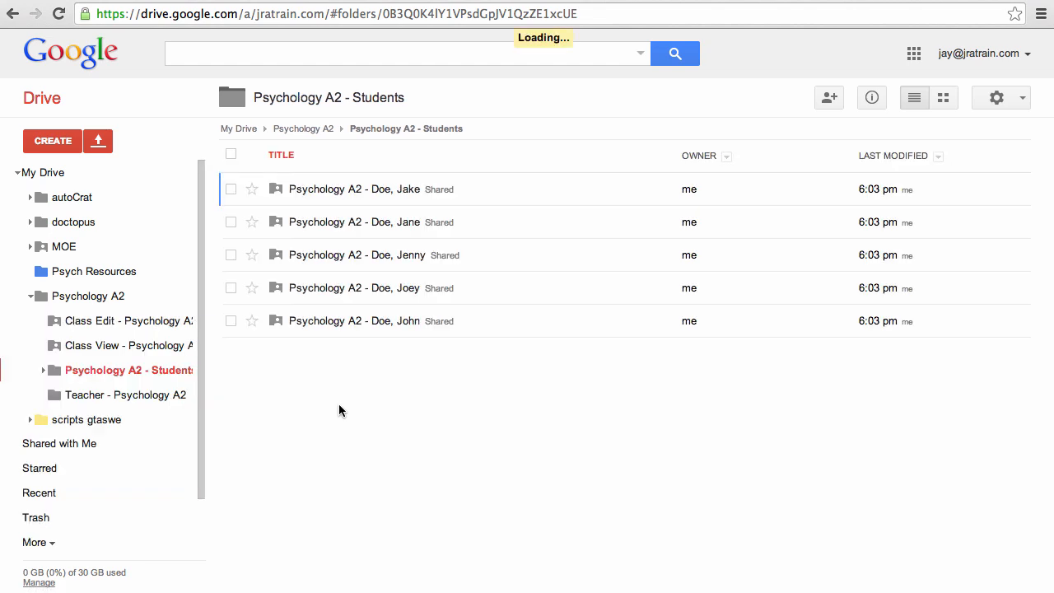
mouse_move(458, 412)
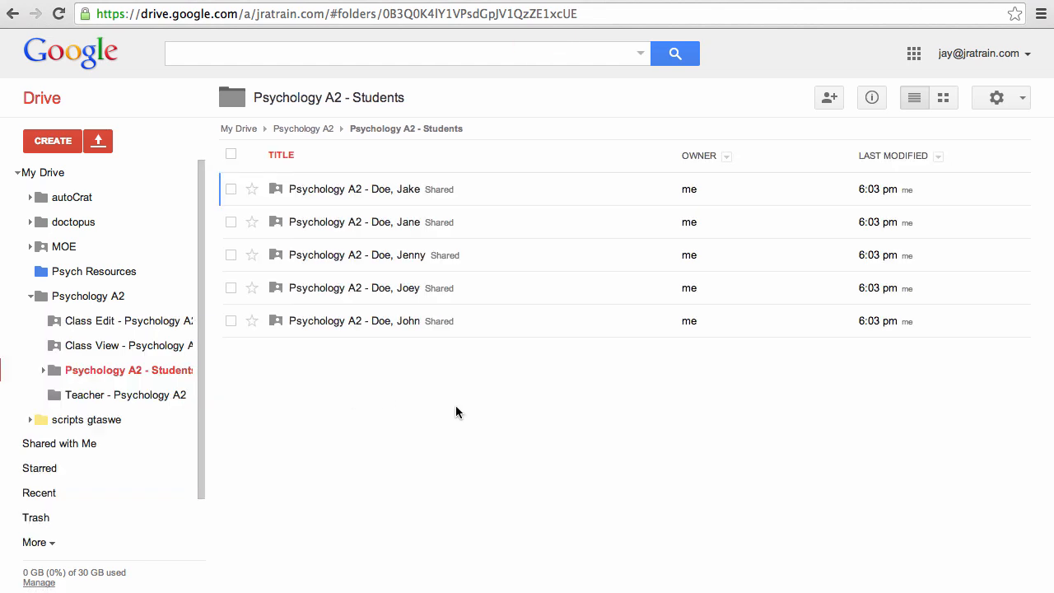
mouse_move(521, 384)
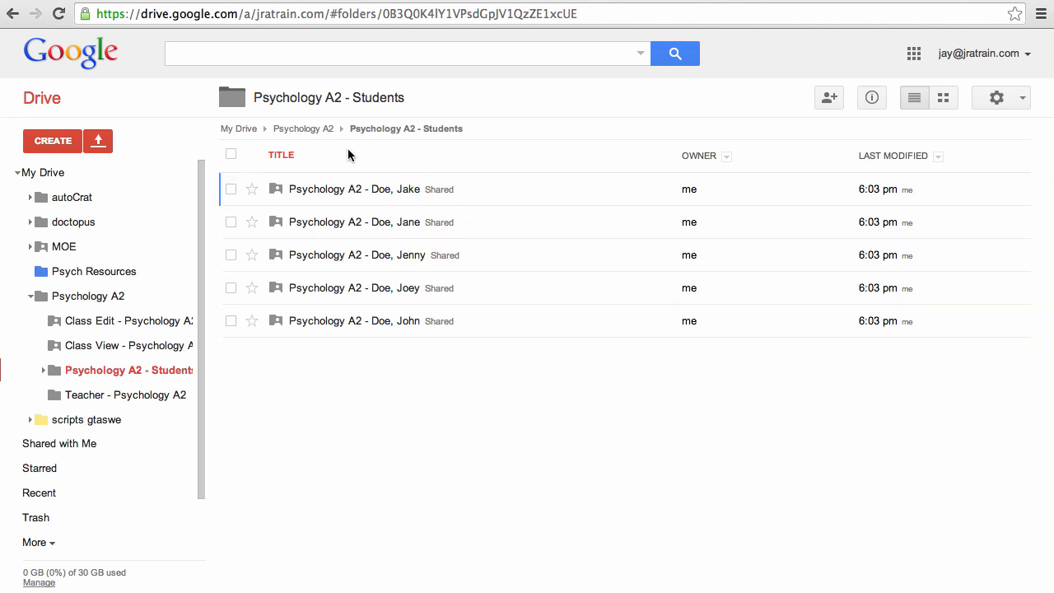
click(303, 128)
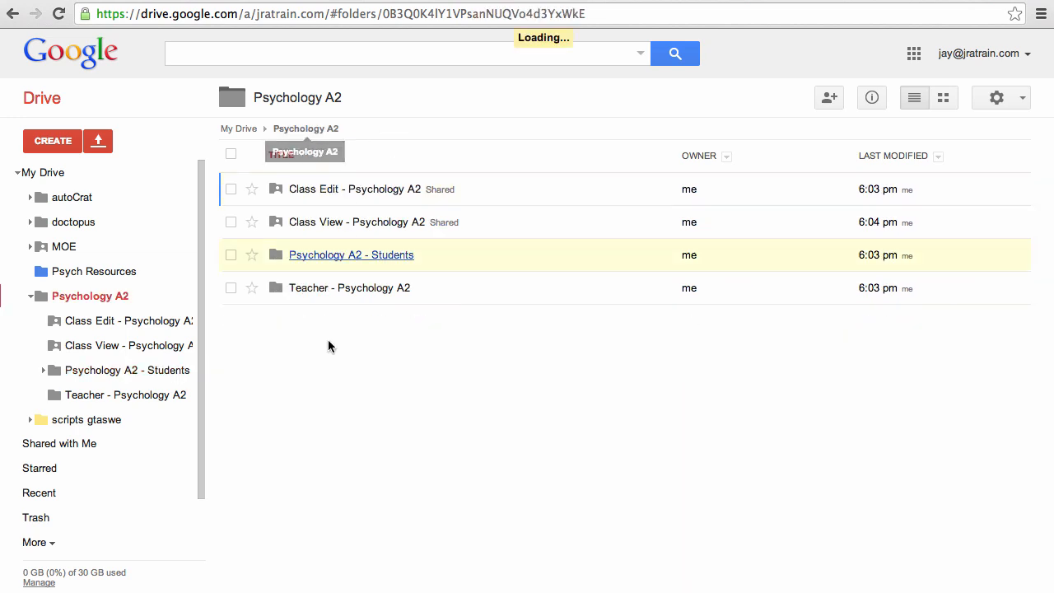
double_click(349, 287)
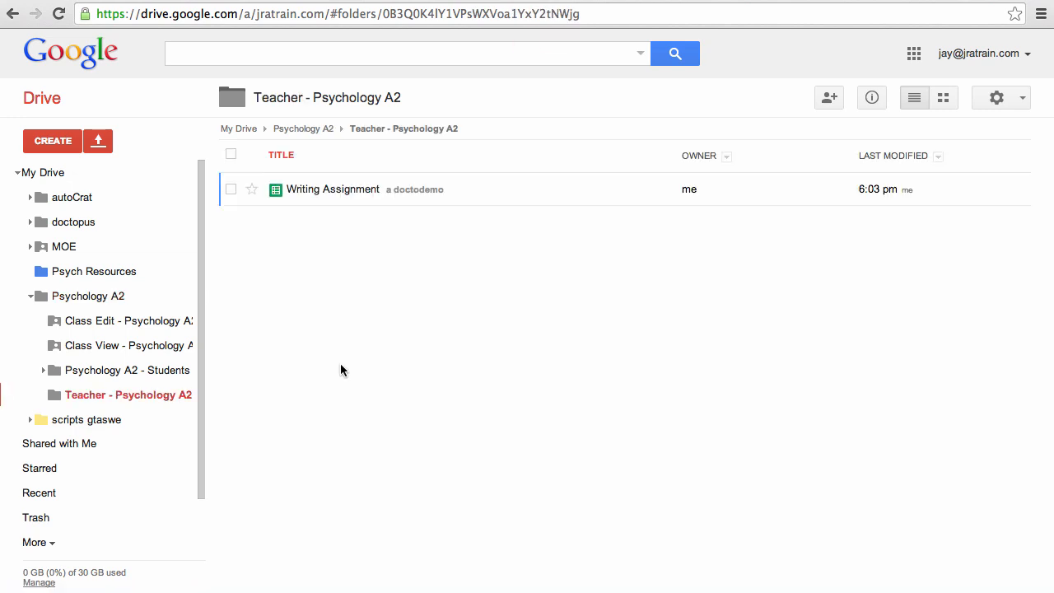
mouse_move(337, 216)
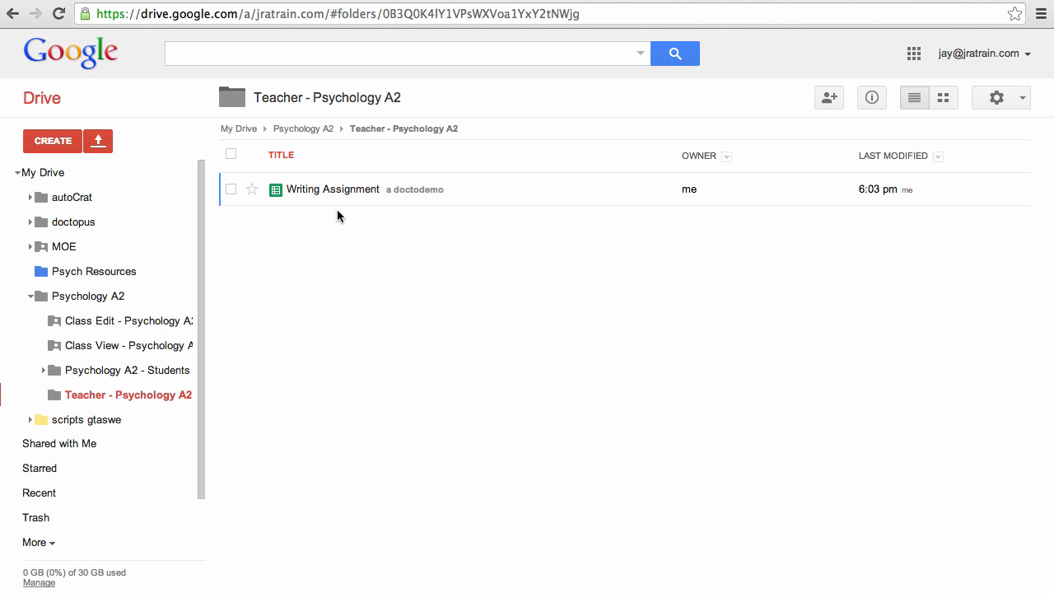
mouse_move(229, 3)
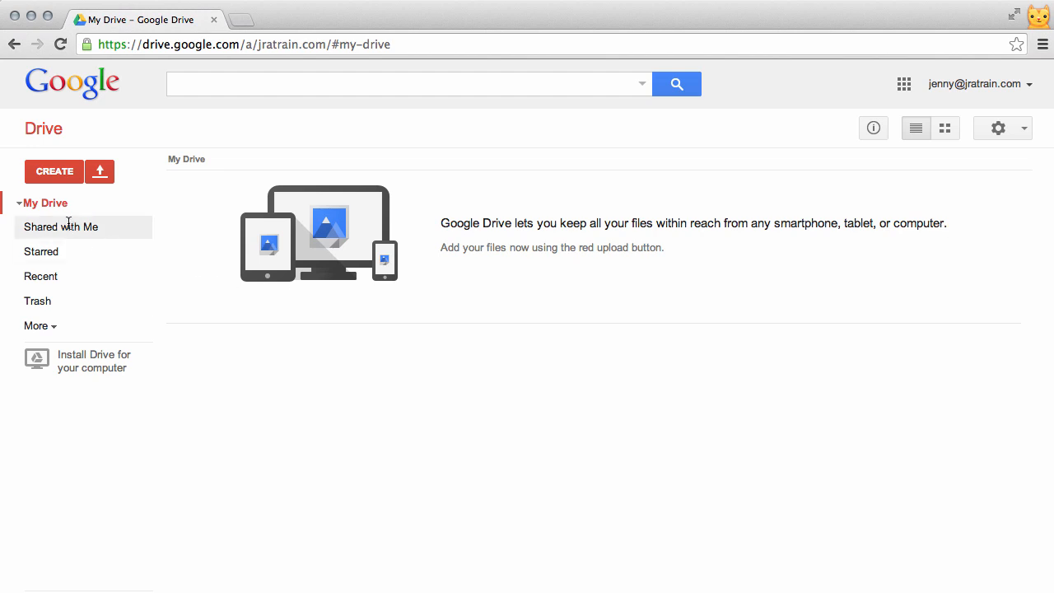
mouse_move(299, 311)
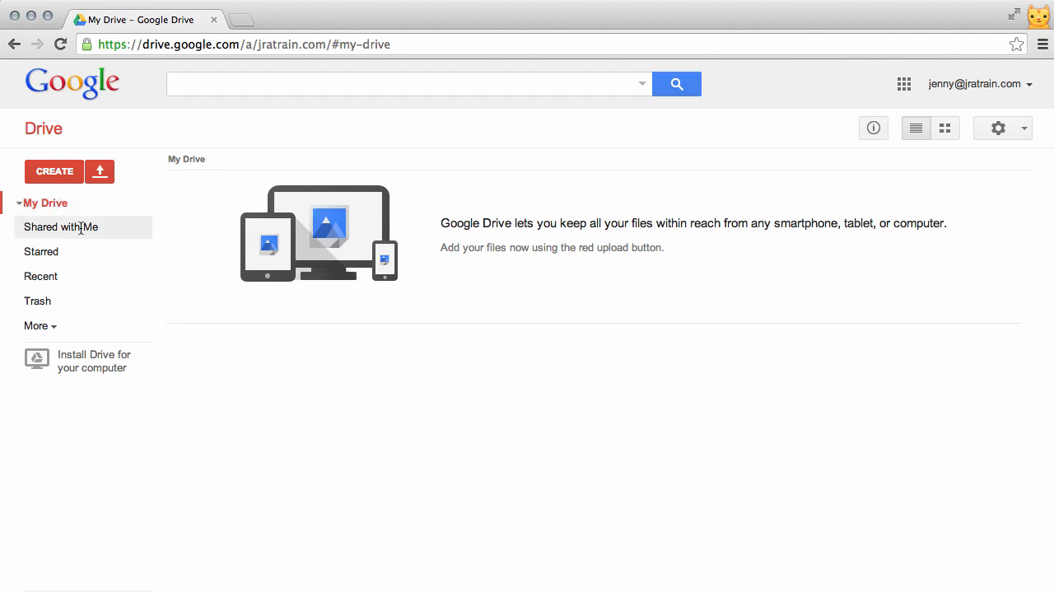
In Shared with Me, select the Class View and Class Edit Psychology A2 folders.
click(61, 226)
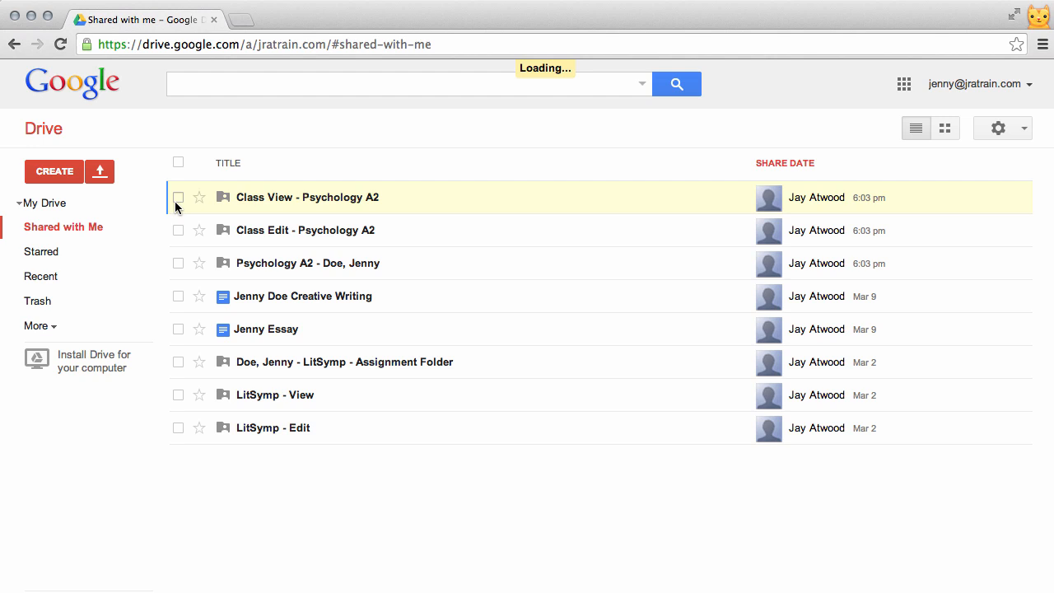
click(178, 197)
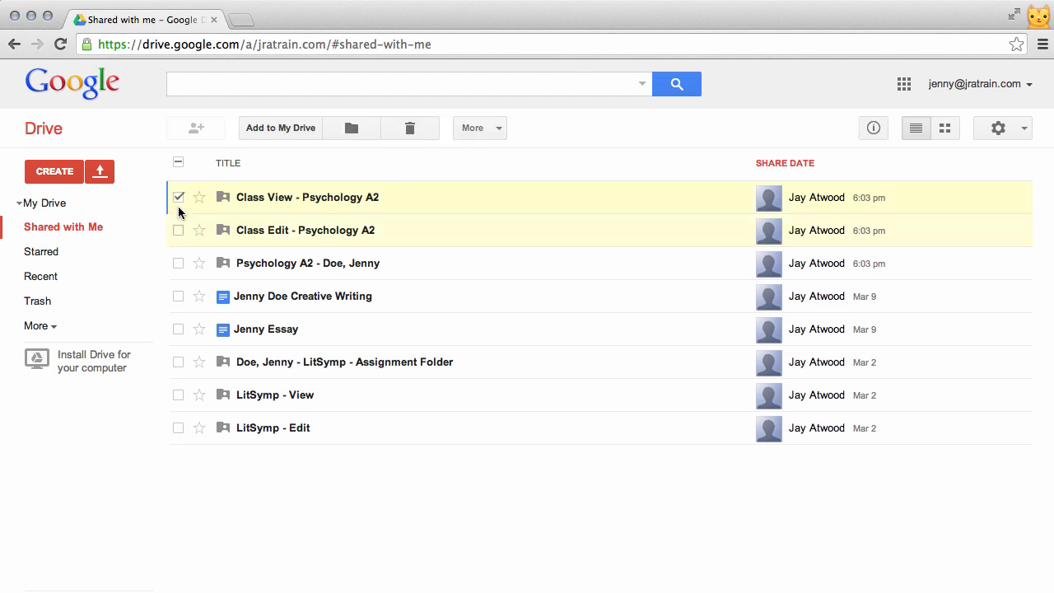
click(179, 229)
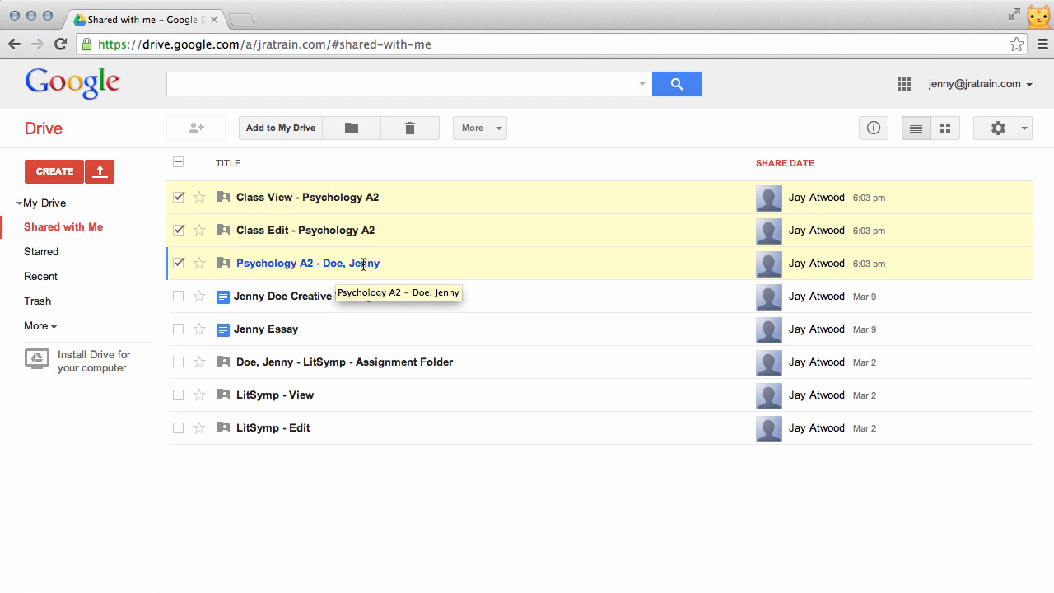
mouse_move(351, 128)
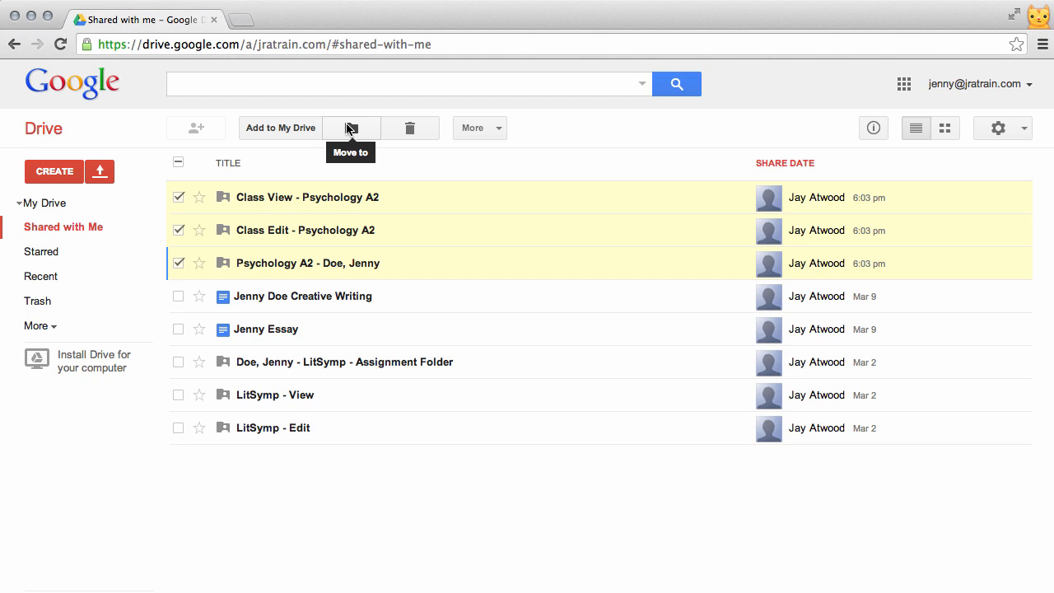
Move the selected Psychology A2 folders into a new My Drive folder 'Psych Class' and open it.
click(351, 127)
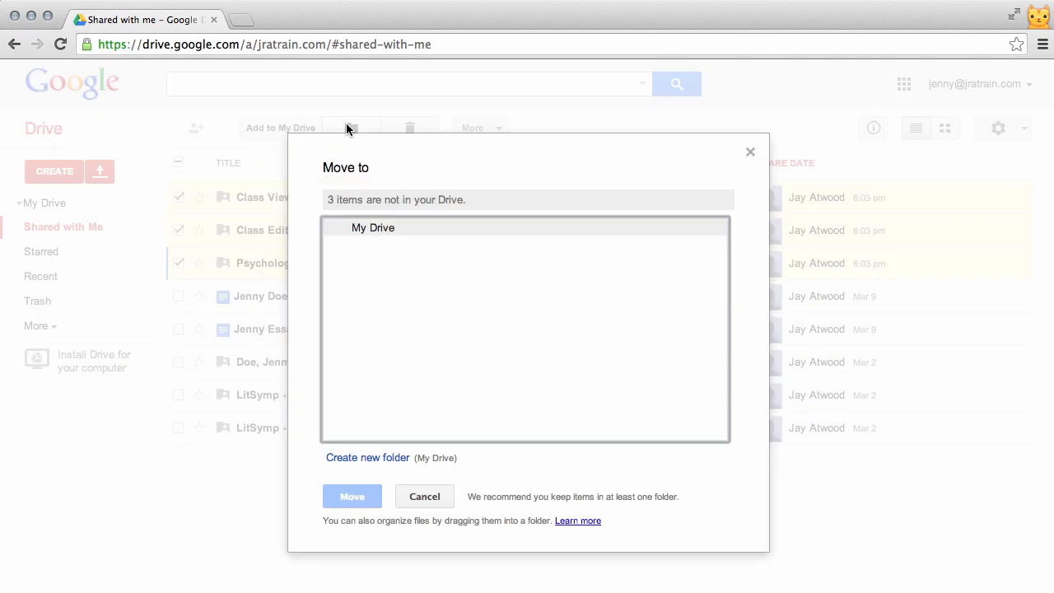
mouse_move(345, 417)
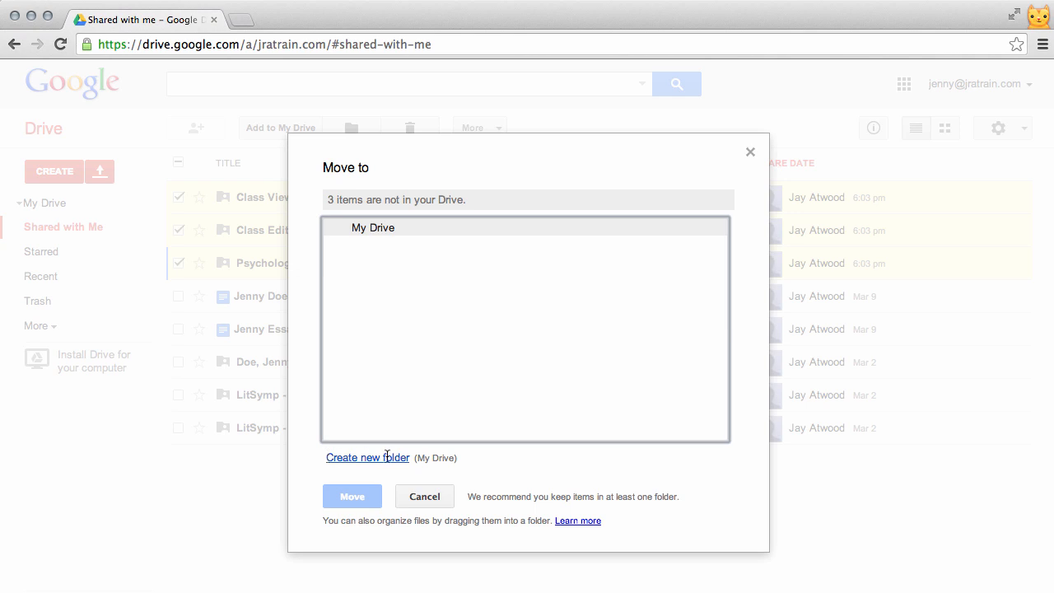
mouse_move(369, 456)
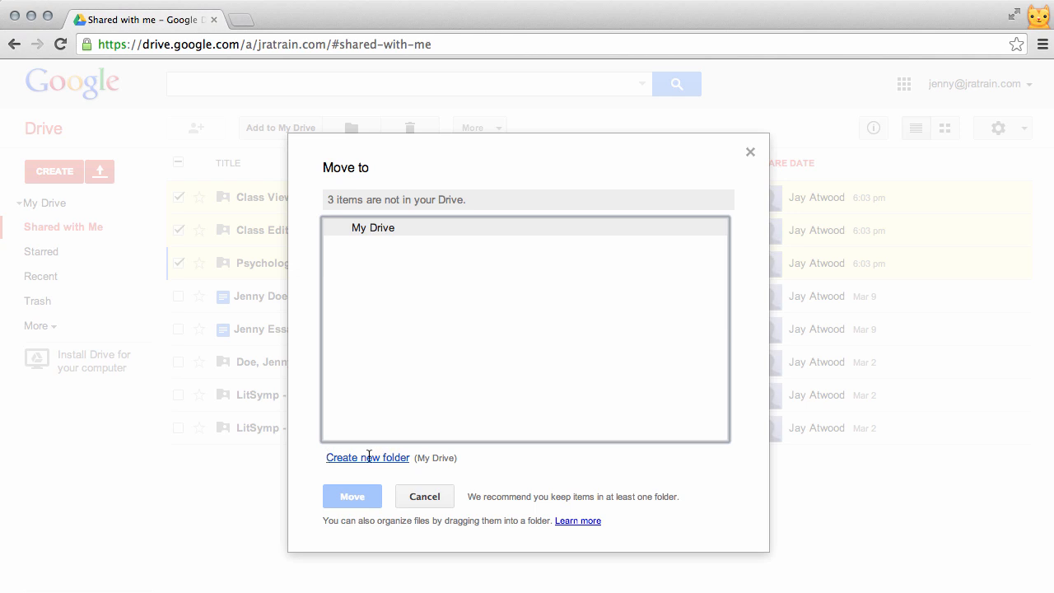
click(367, 457)
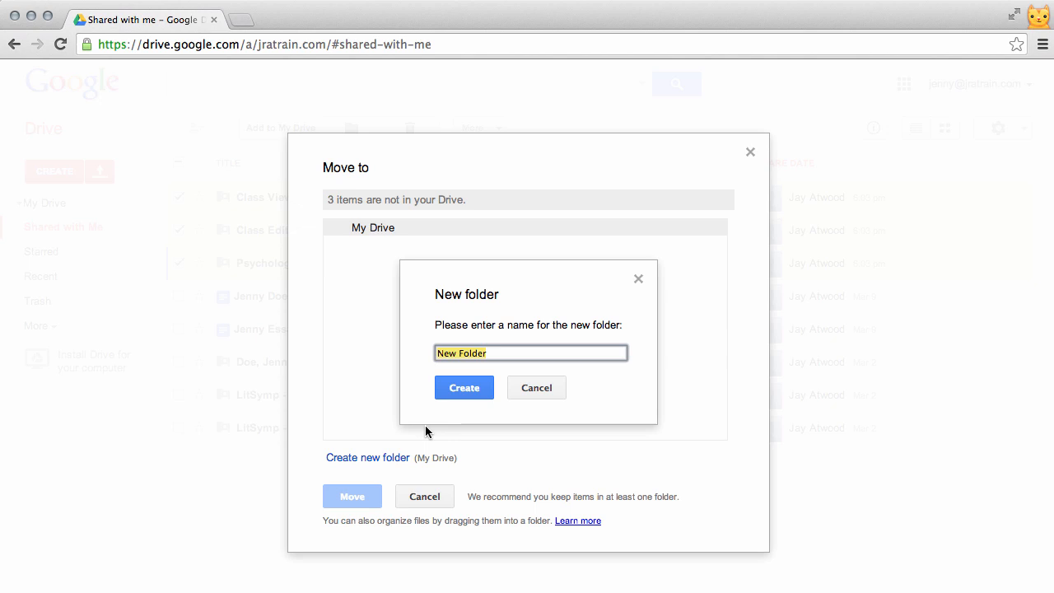
text(Psych)
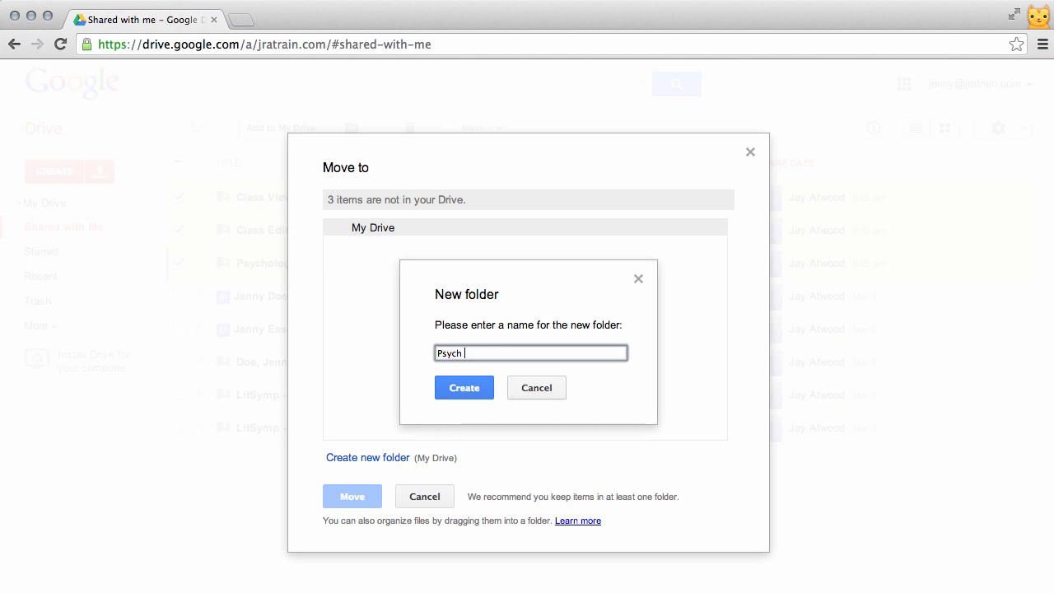
text(Class)
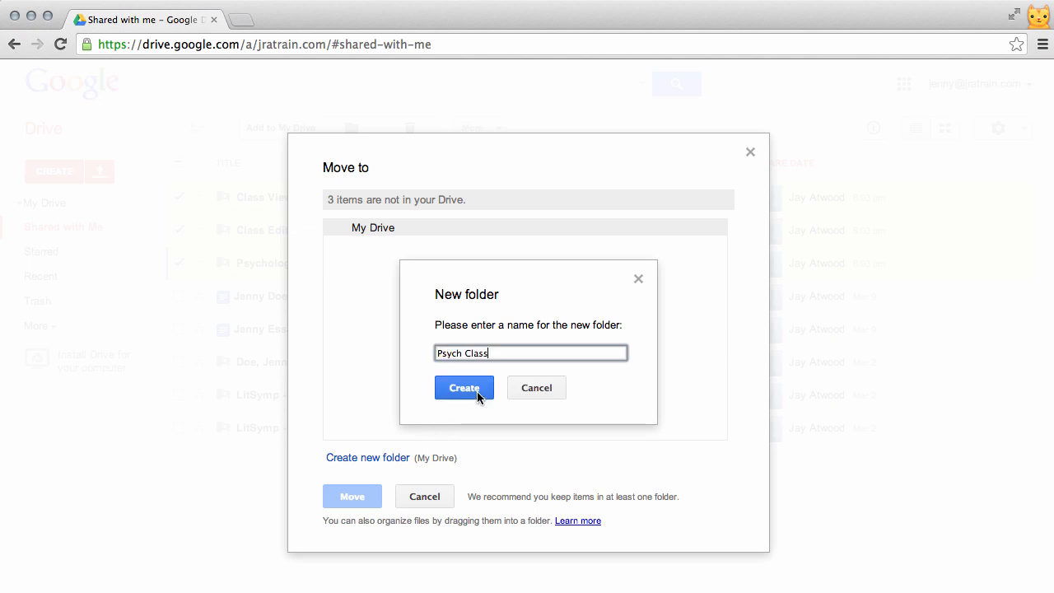
click(463, 387)
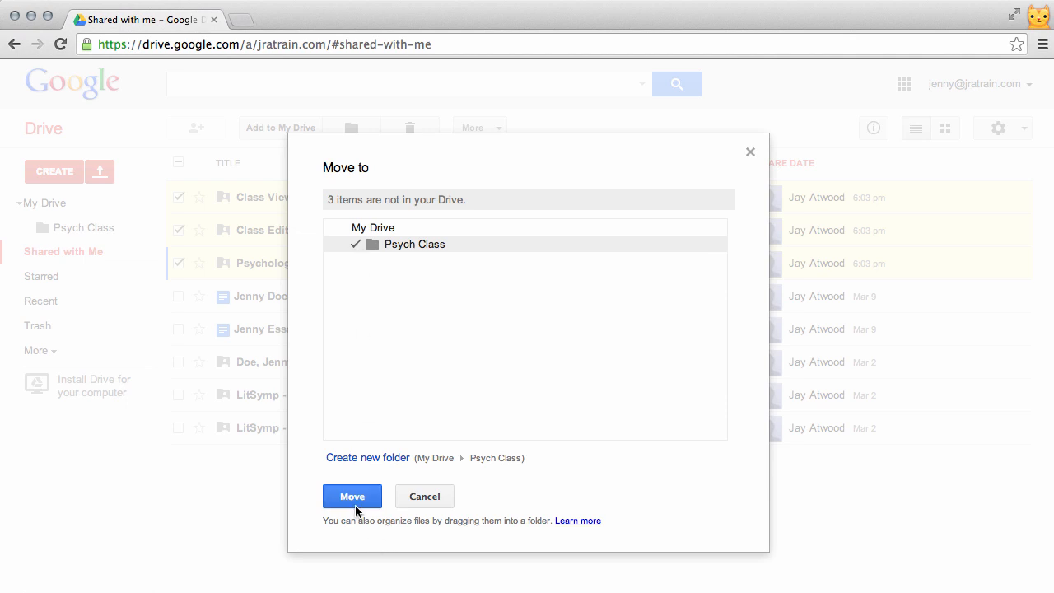
click(352, 496)
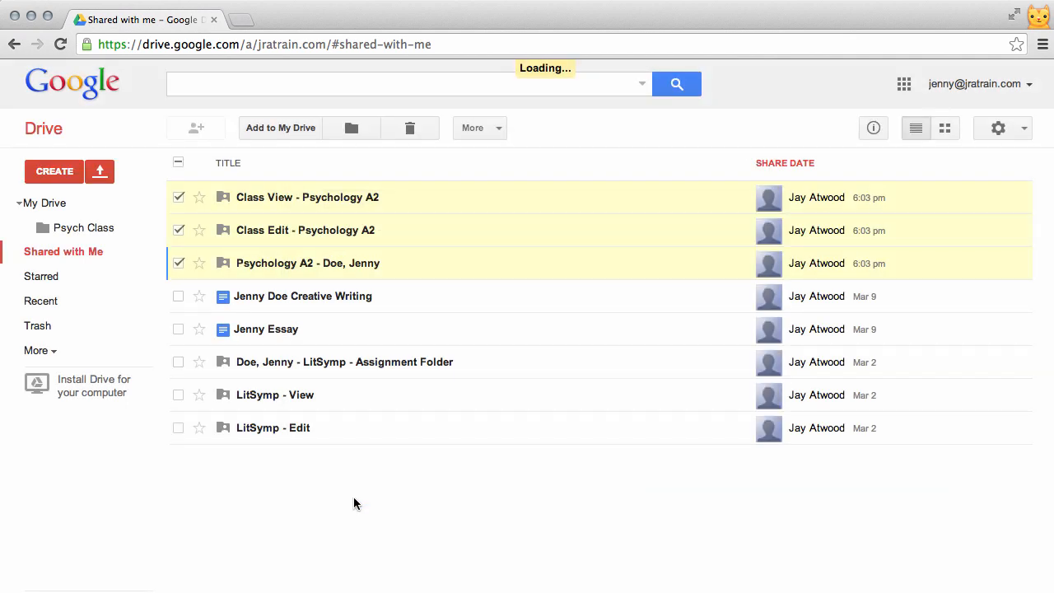
click(351, 128)
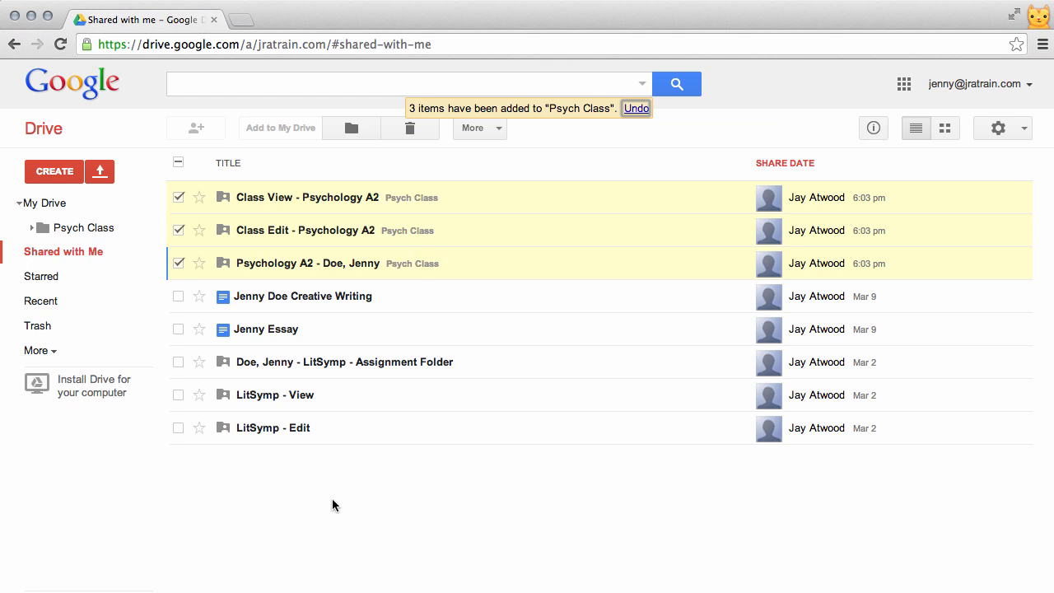
click(84, 227)
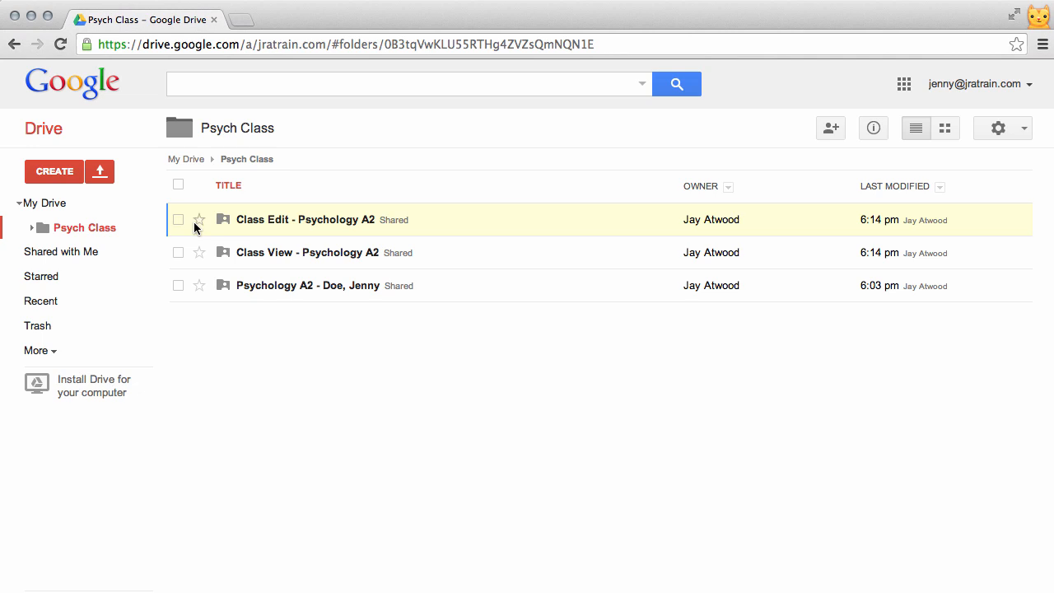
mouse_move(305, 219)
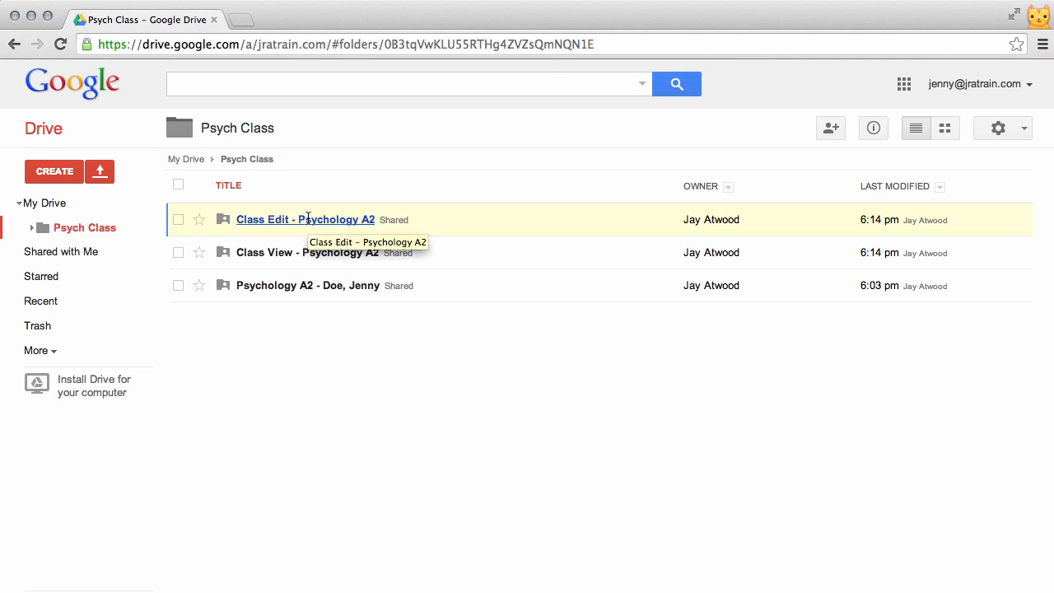
mouse_move(308, 285)
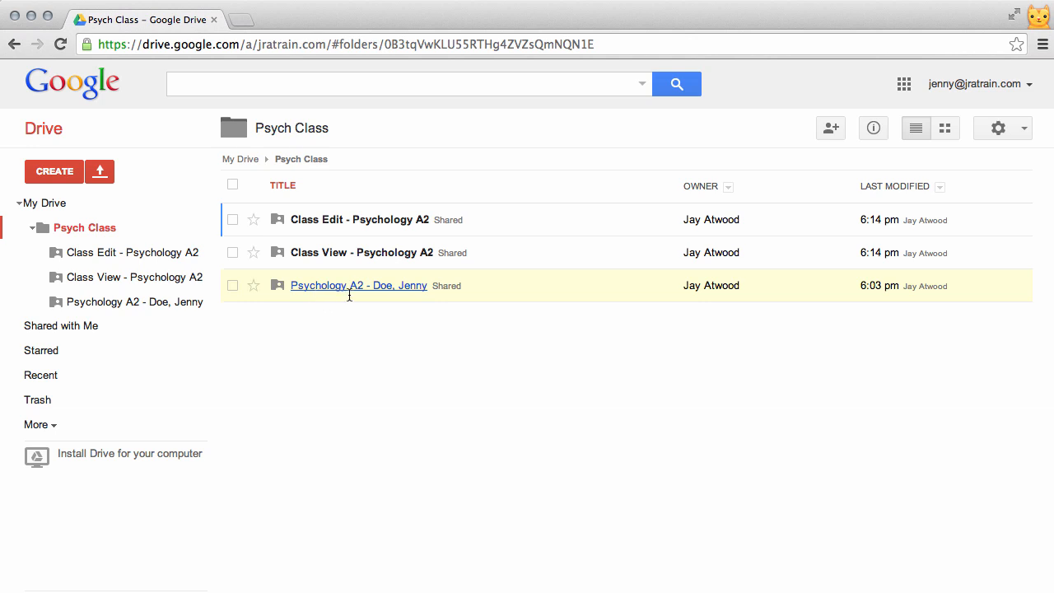
mouse_move(358, 285)
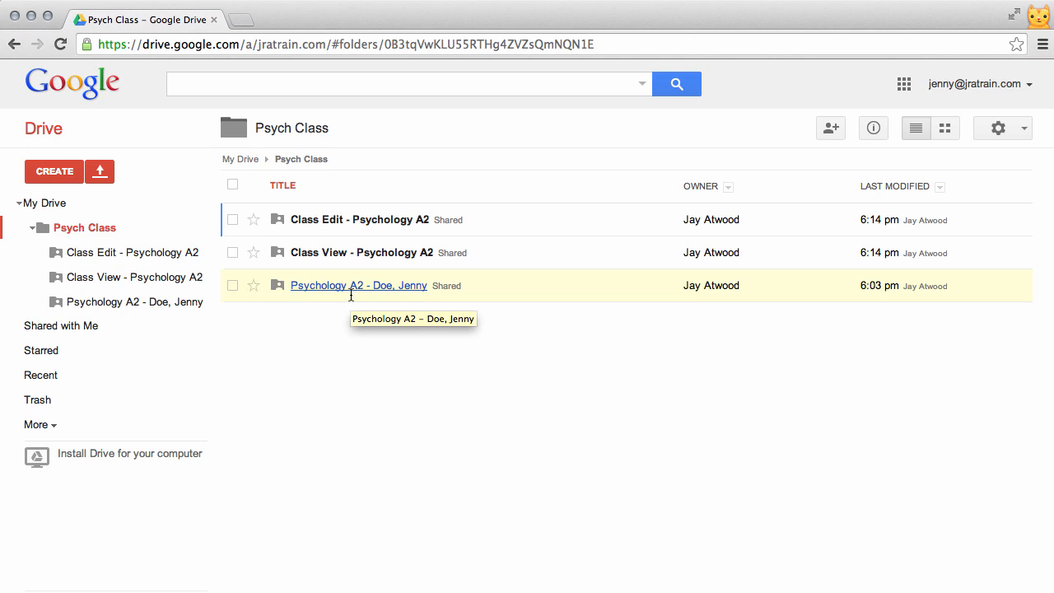
mouse_move(374, 343)
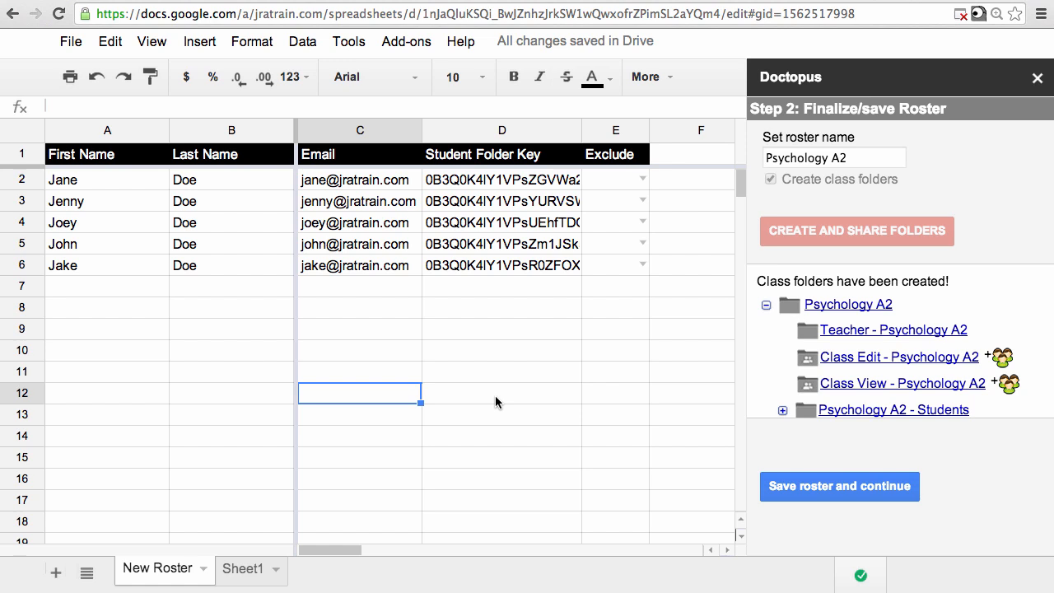
mouse_move(533, 417)
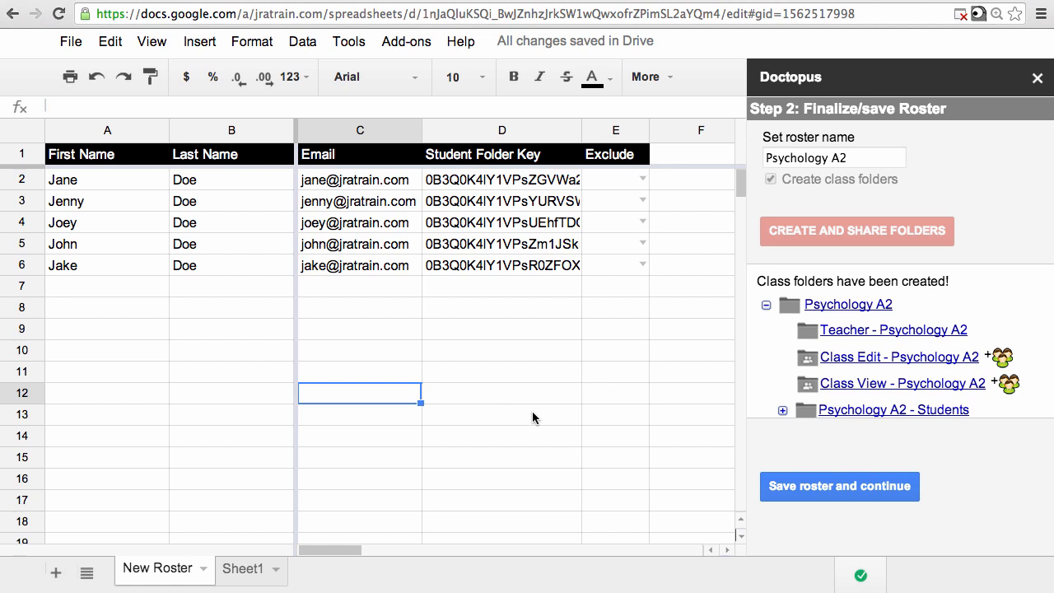
Save the Psychology A2 roster and the Step 3 sharing settings allowing student editing.
click(839, 486)
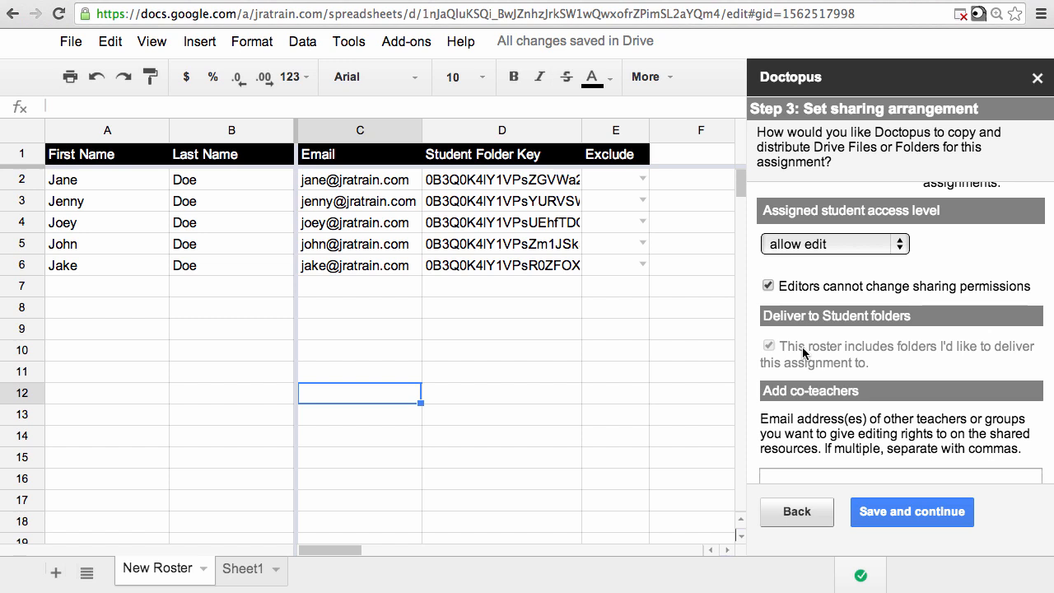
click(912, 511)
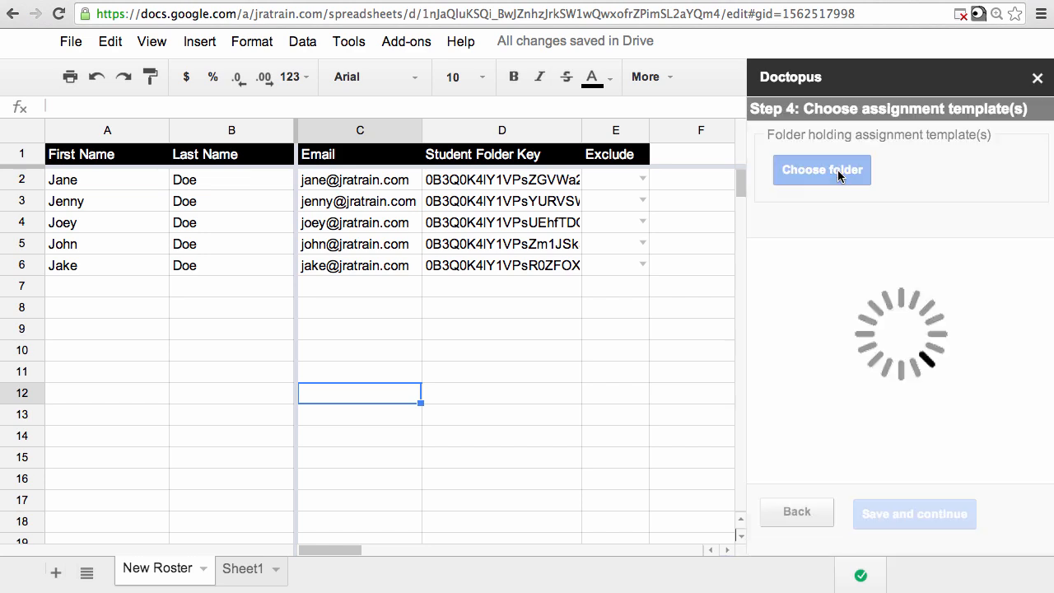
In the template folder picker, browse Psychology A2 and Teacher - Psychology A2.
click(820, 170)
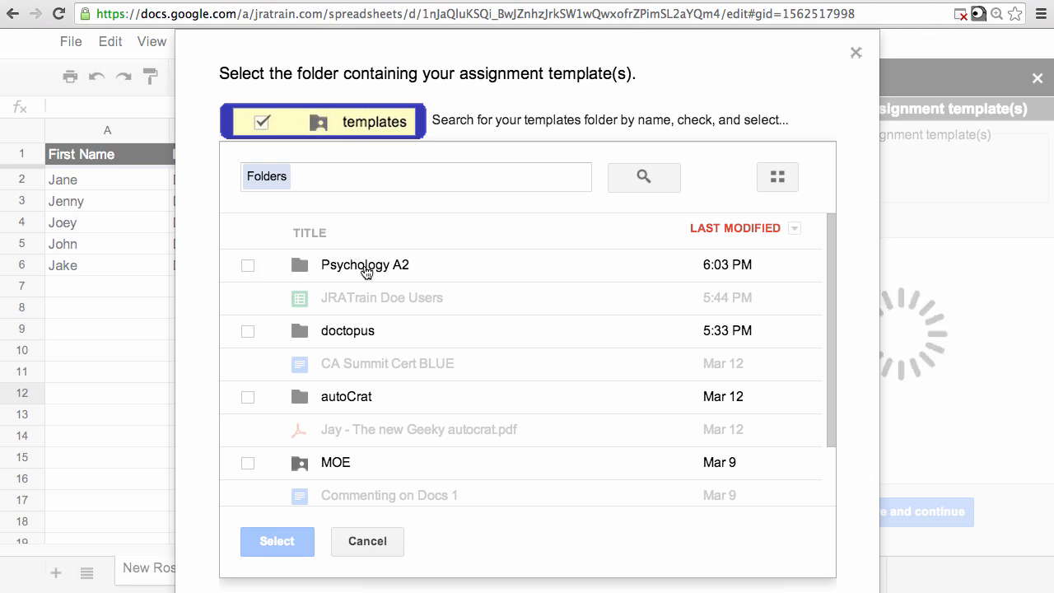
double_click(365, 264)
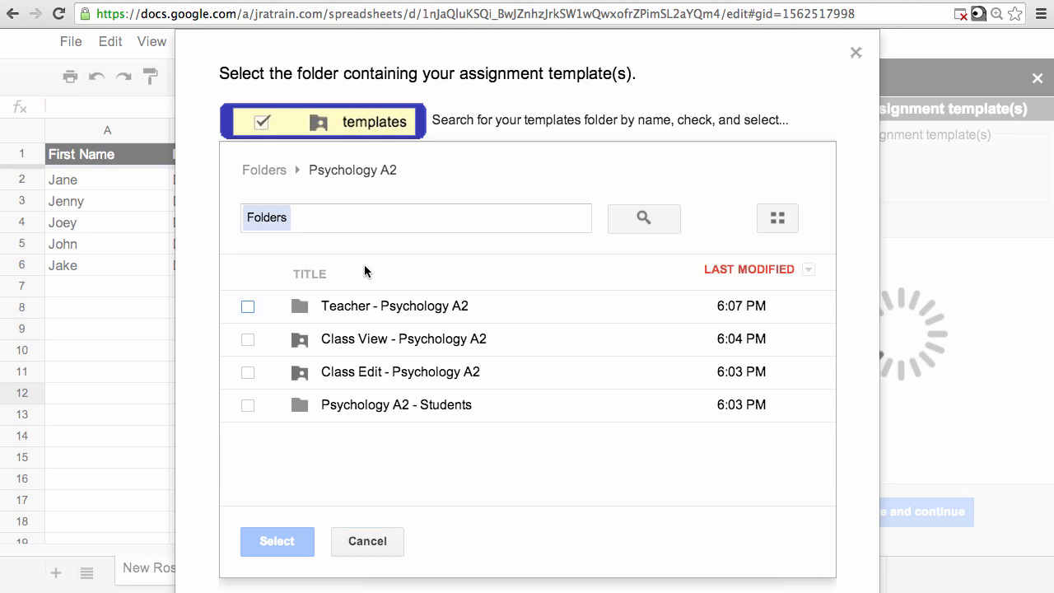
double_click(394, 306)
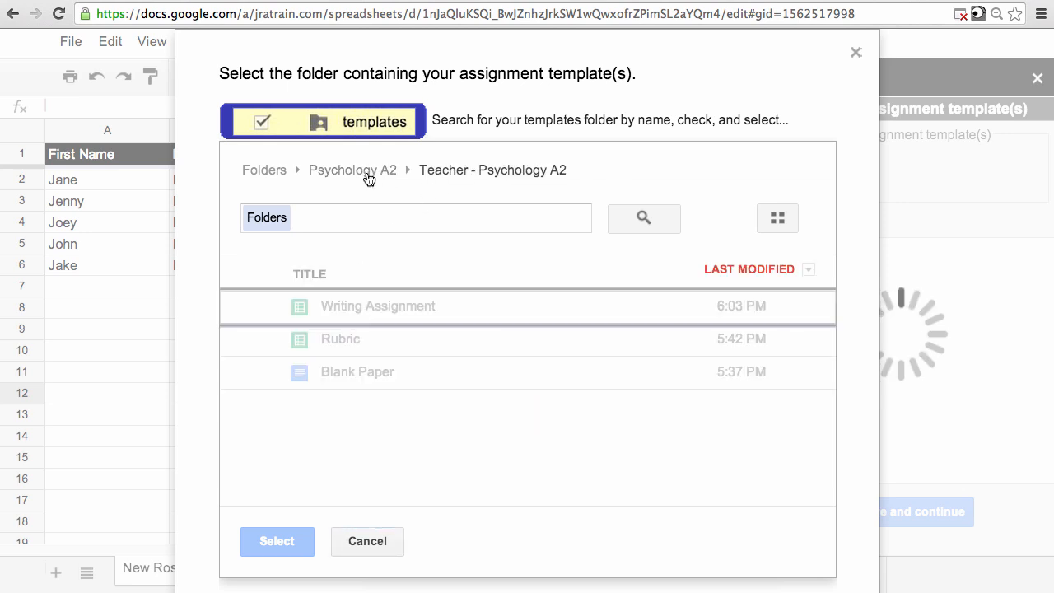
click(277, 541)
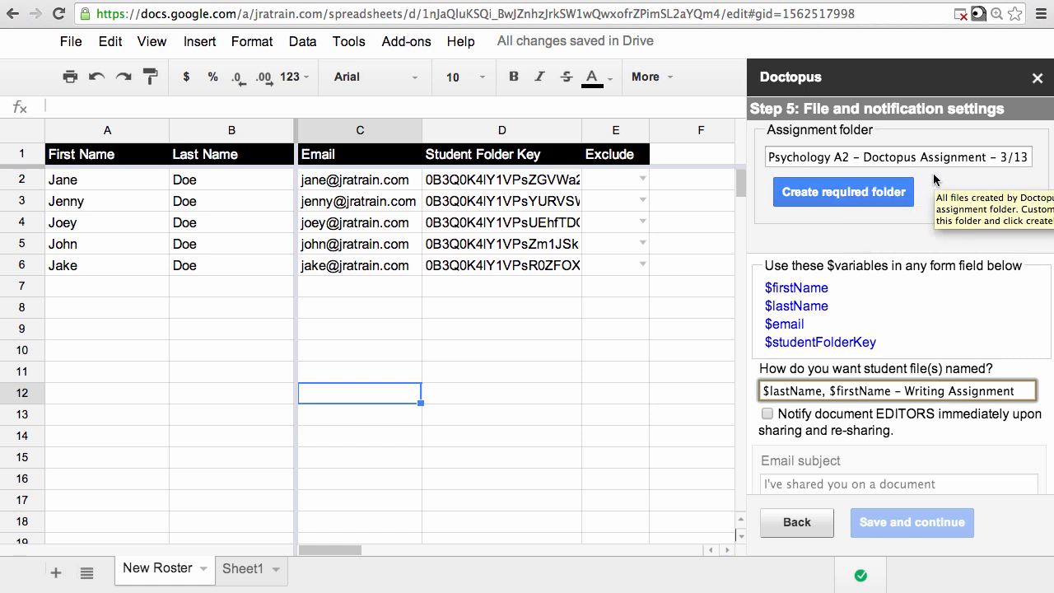
mouse_move(911, 231)
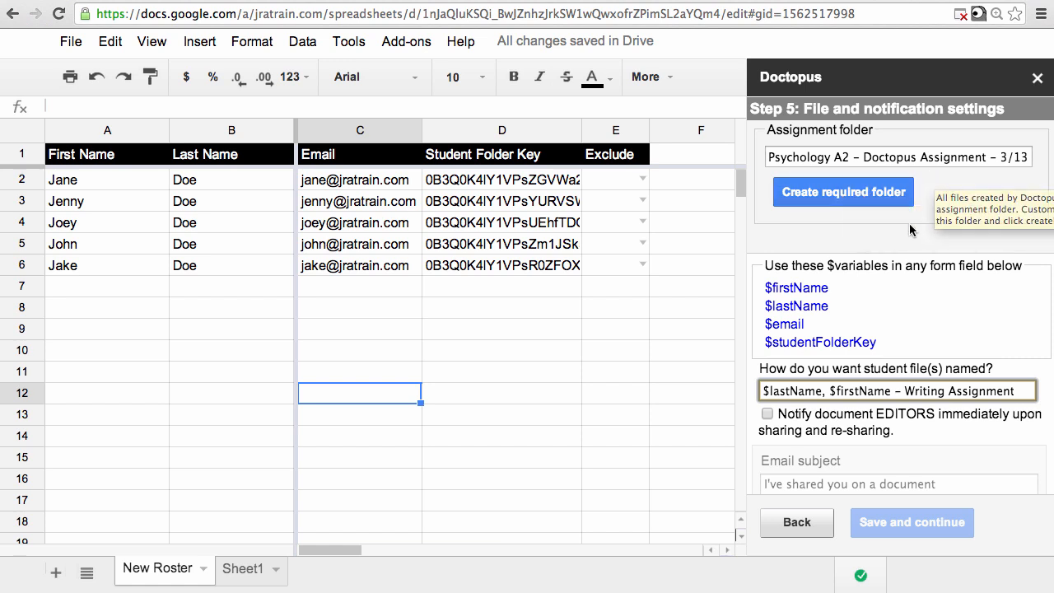
Create the assignment folder and copy Writing Assignment to all five students.
click(843, 192)
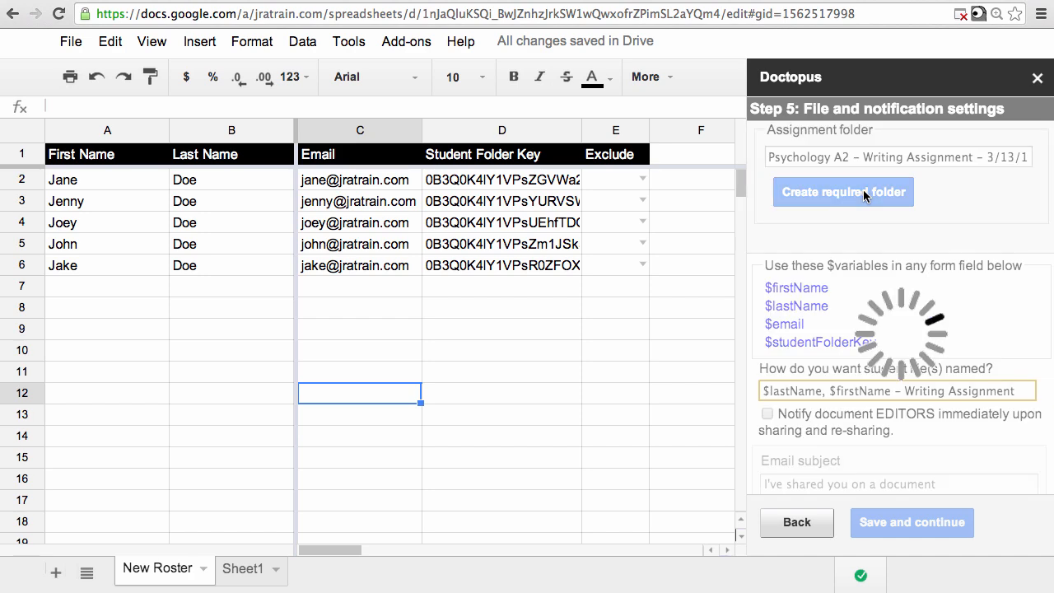
click(911, 522)
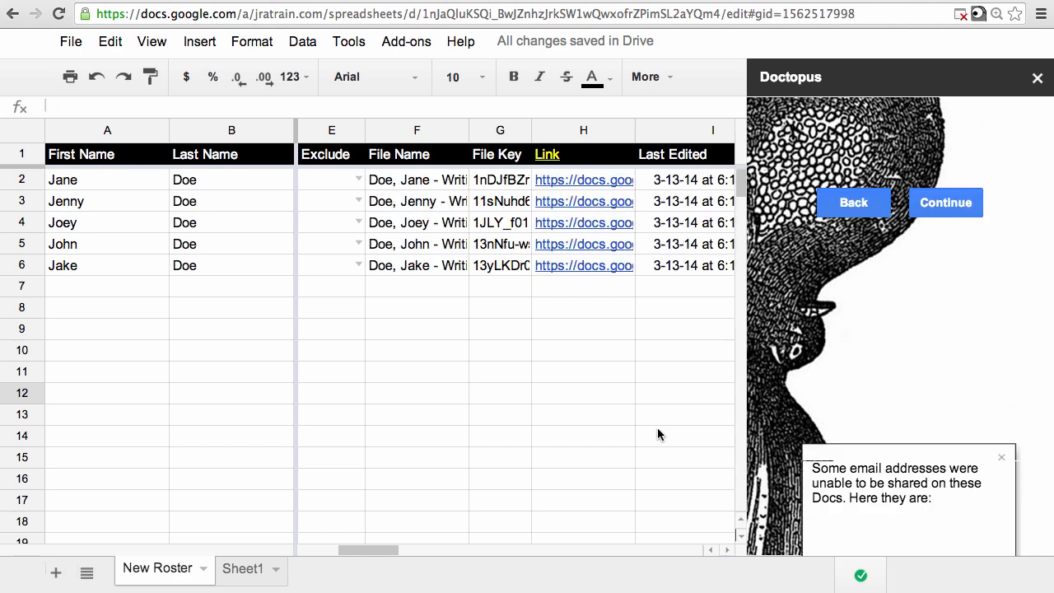
Continue to the Doctopus Assignment Tools for grading and feedback.
click(945, 203)
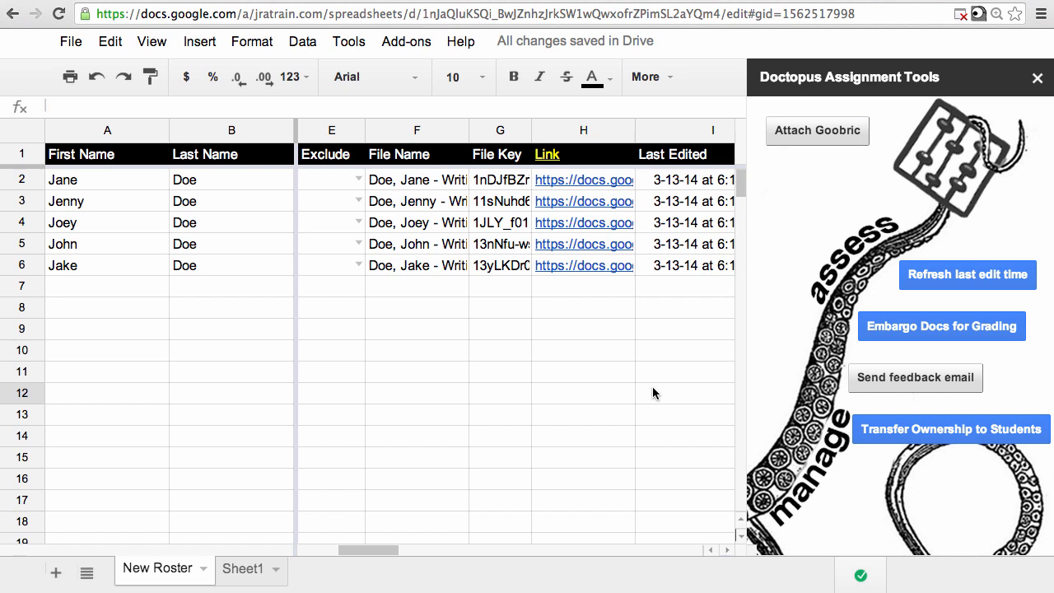
mouse_move(625, 390)
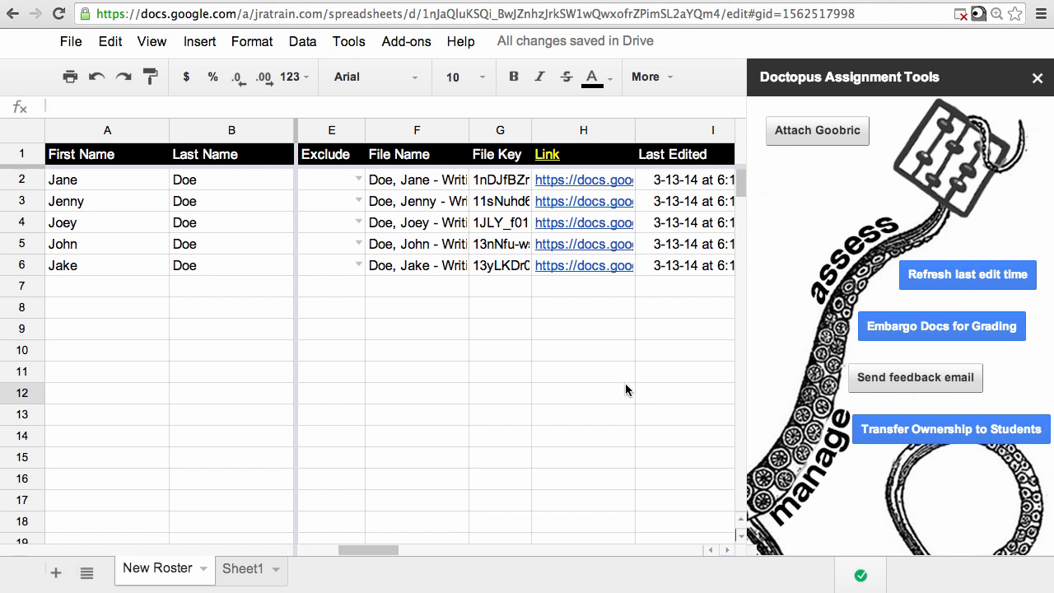
mouse_move(514, 393)
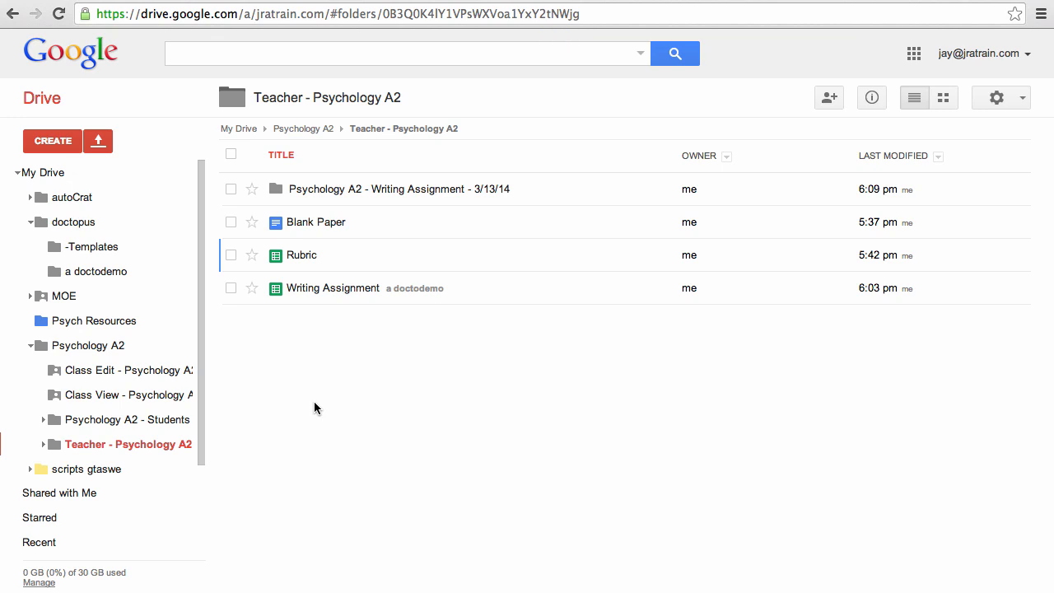
mouse_move(342, 188)
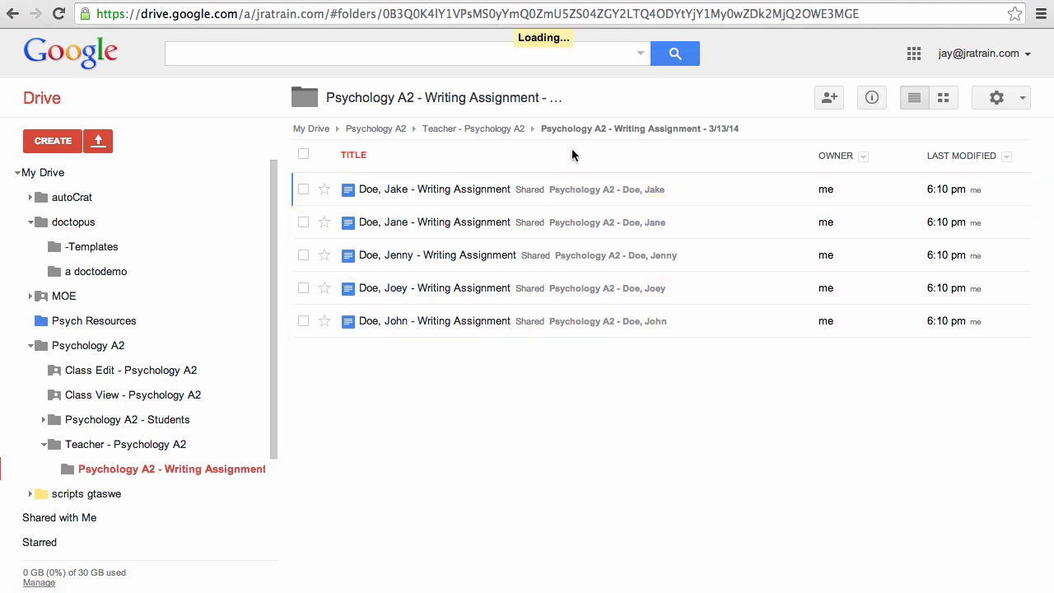
Return to the Teacher - Psychology A2 folder and open a student's class folder.
click(473, 128)
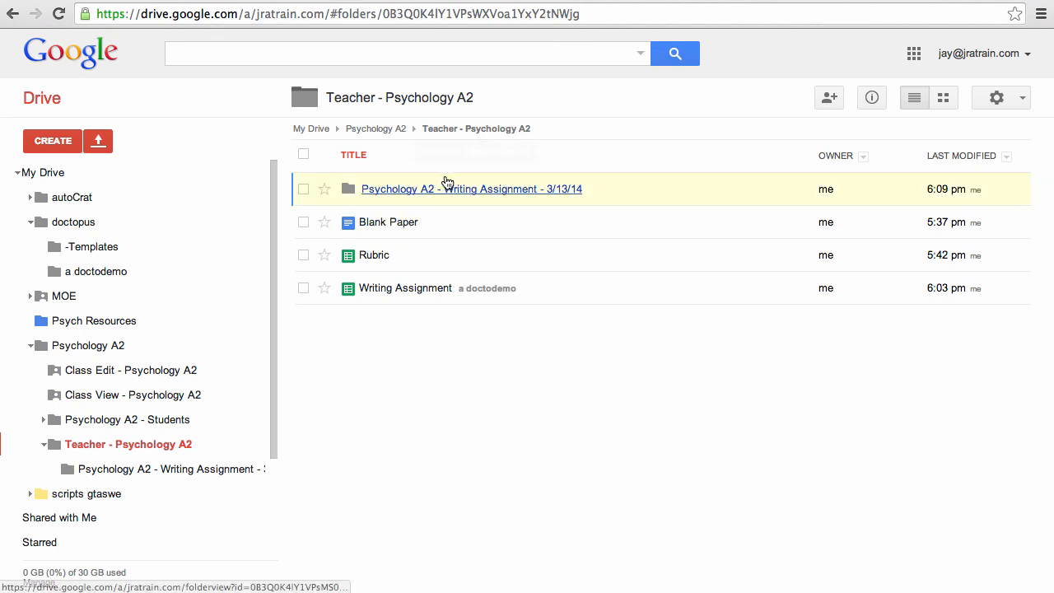
mouse_move(444, 189)
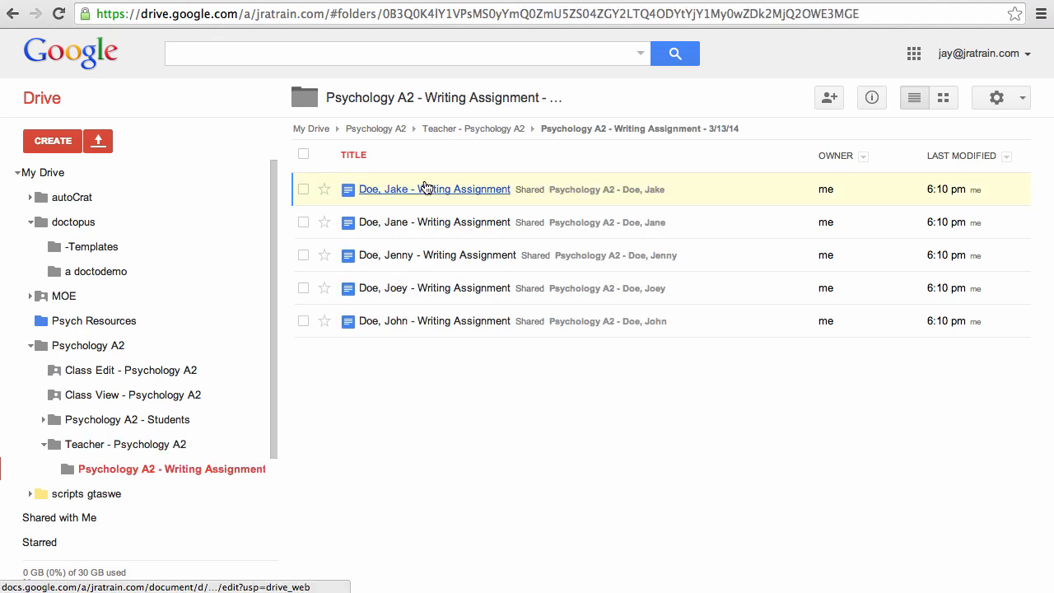
mouse_move(613, 222)
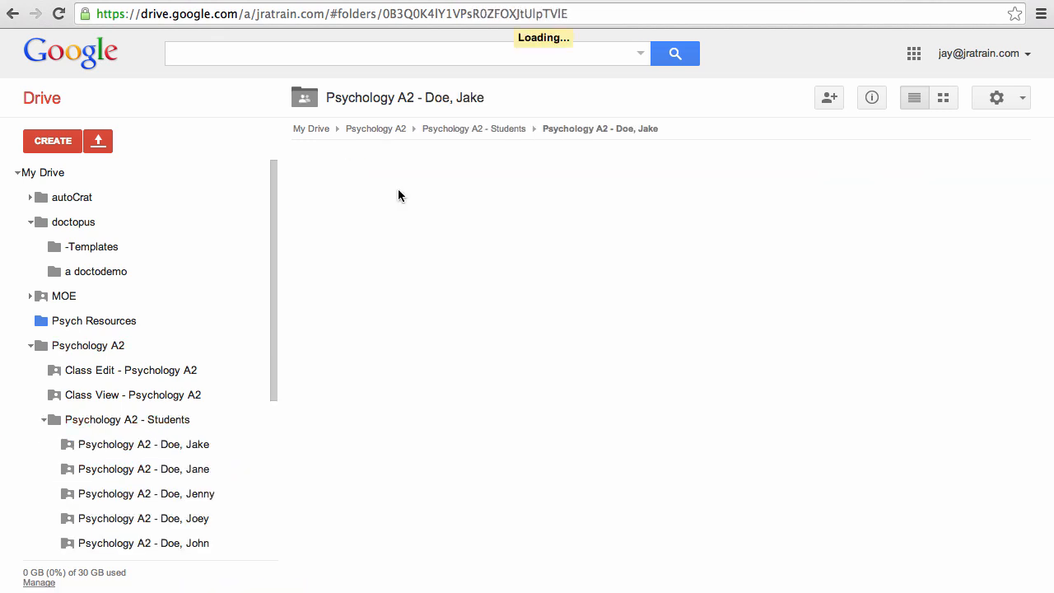
click(142, 444)
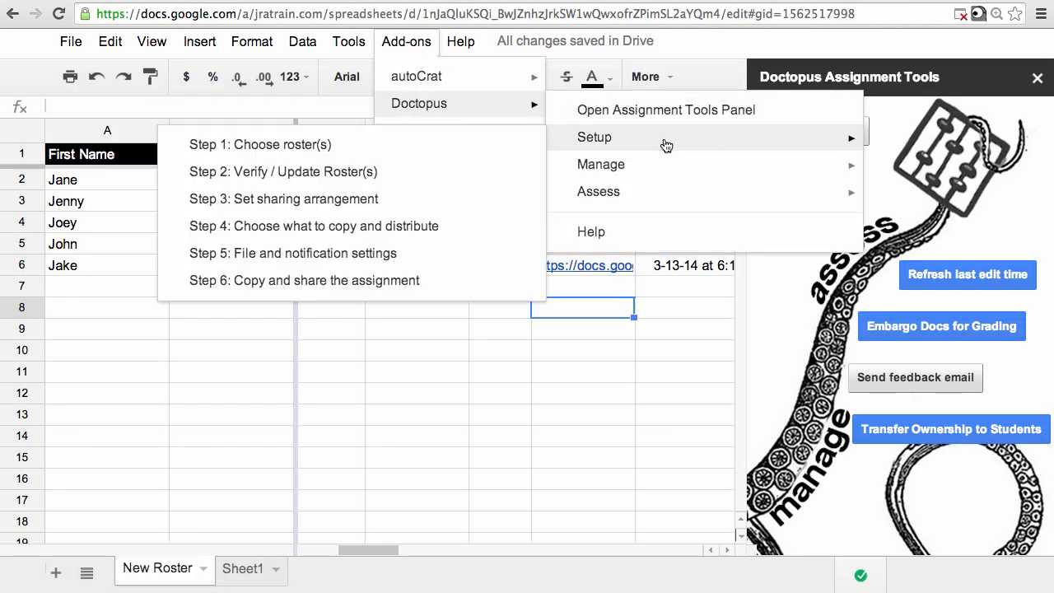
mouse_move(417, 172)
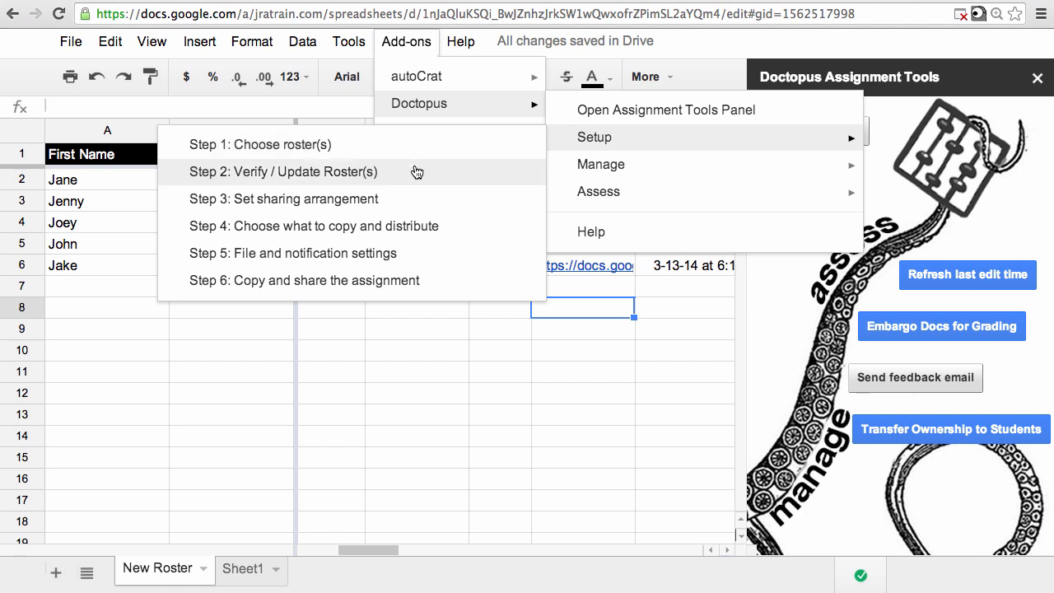
Open Doctopus Setup Step 2 to verify the Psychology A2 roster.
click(283, 172)
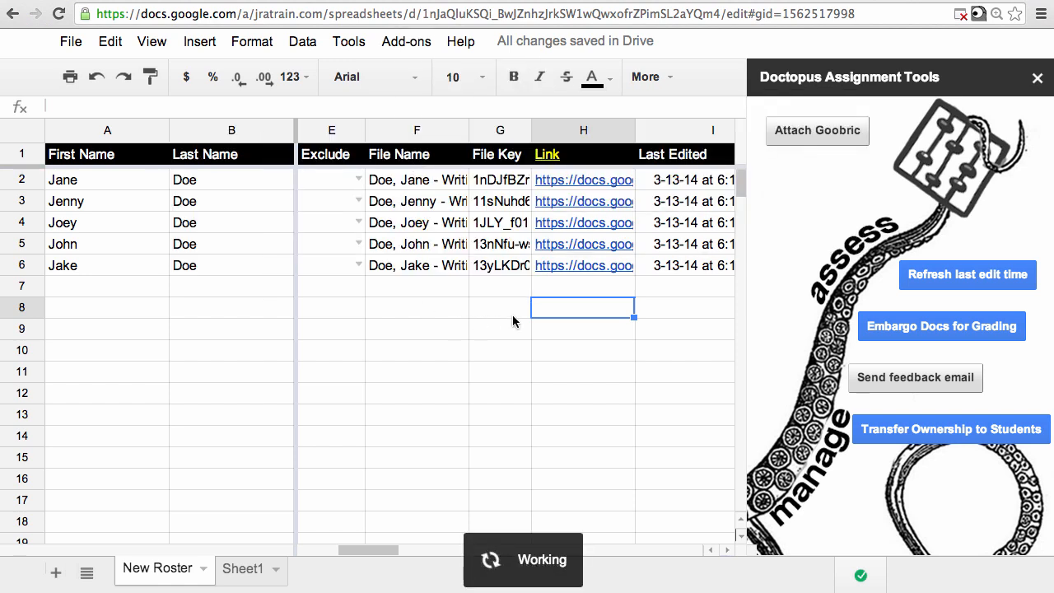
click(106, 154)
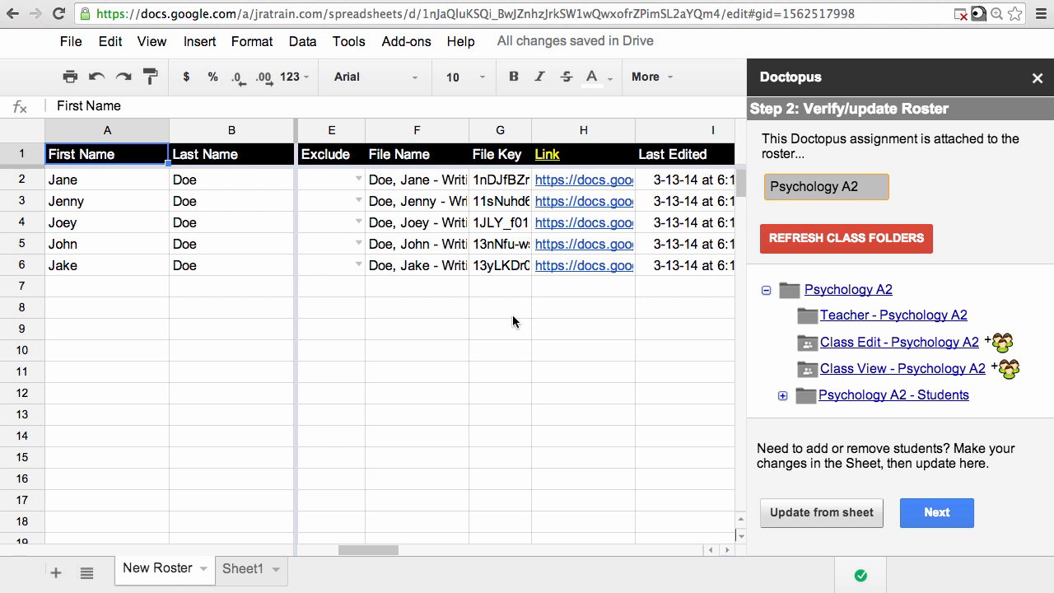
Add a sixth student's name and email in row 7 and refresh the class folders.
click(107, 286)
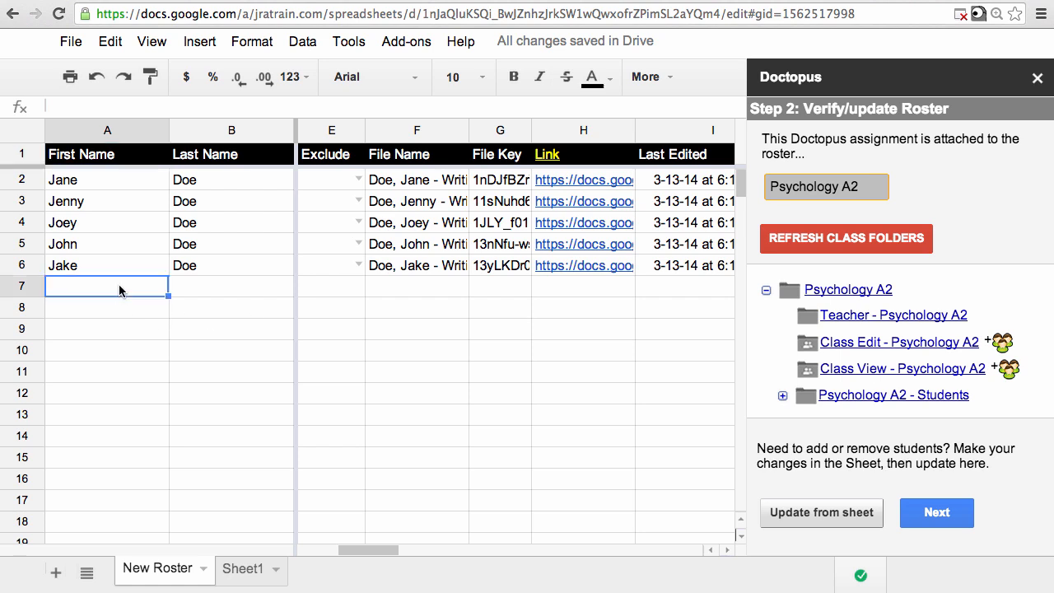
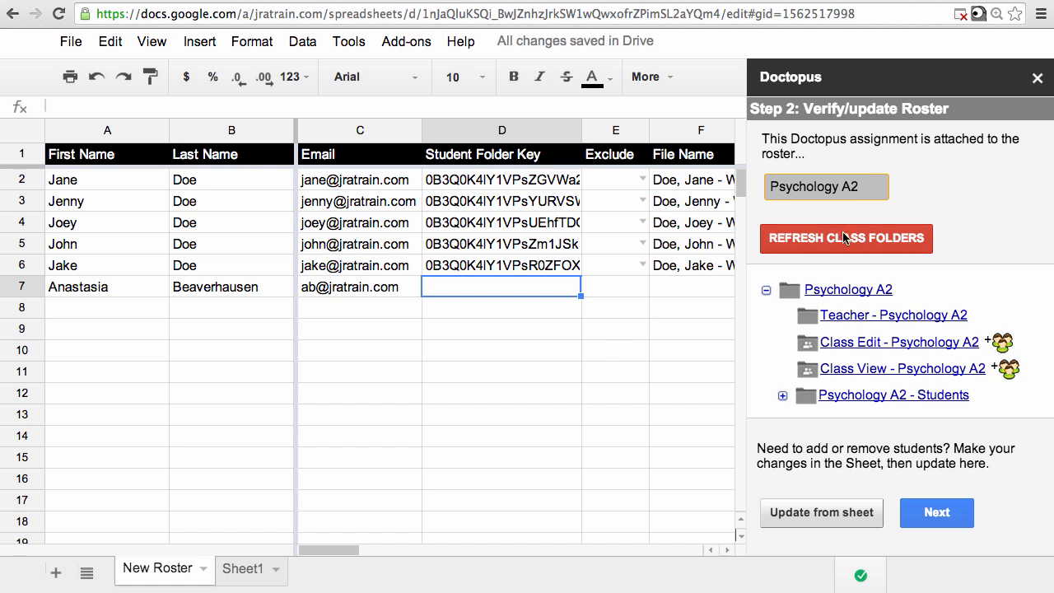
mouse_move(846, 238)
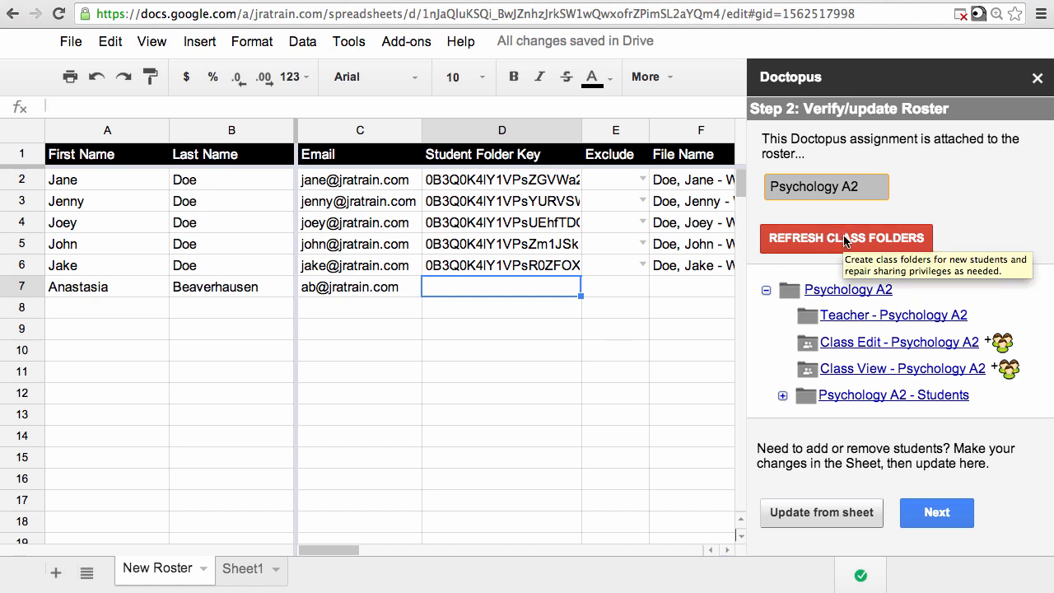
click(846, 238)
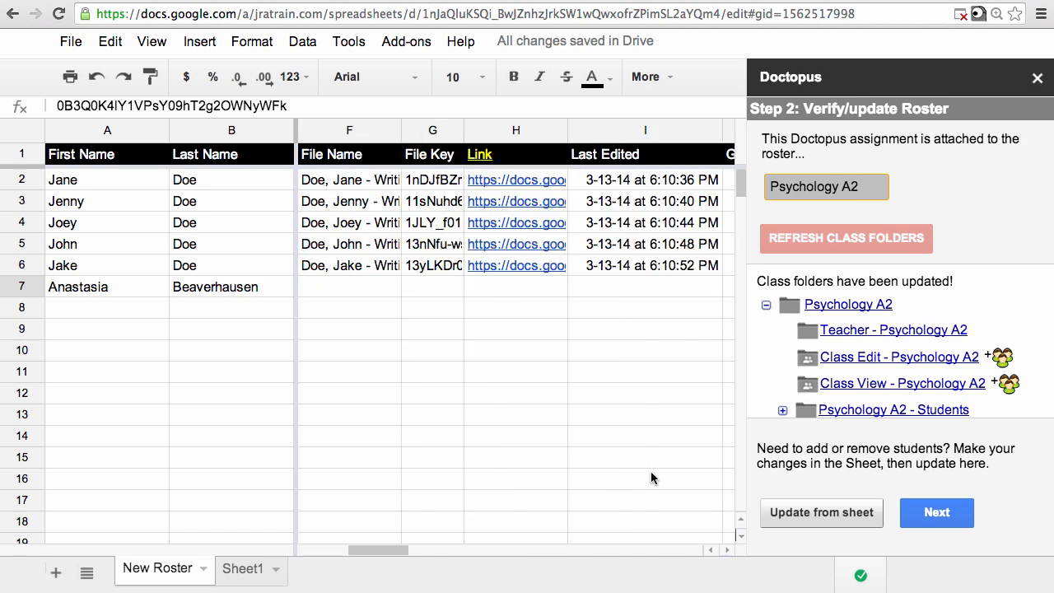
click(936, 512)
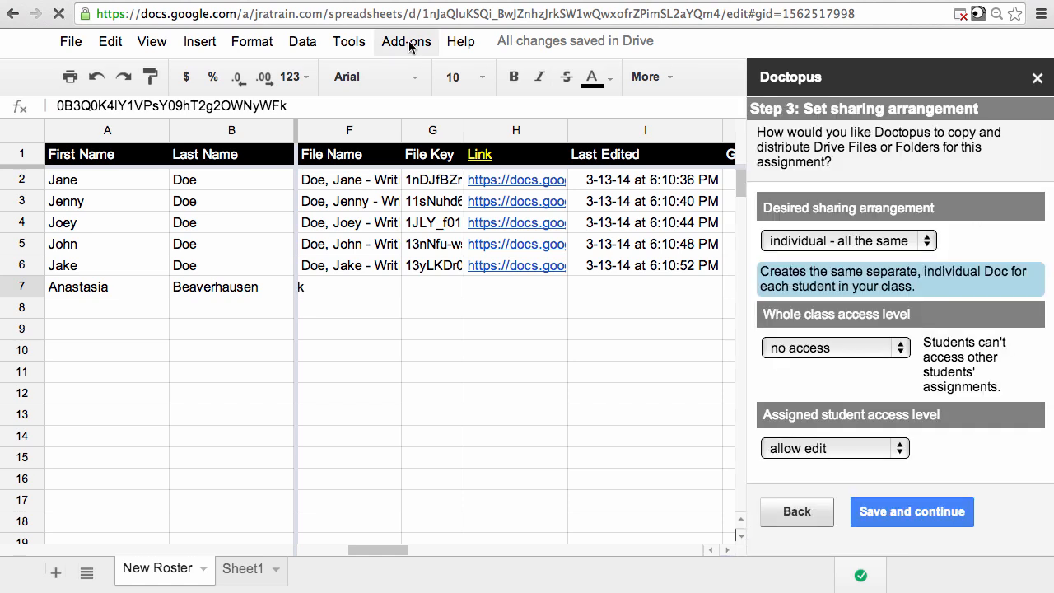
Go to Doctopus Step 6 and re-run copy and share for the updated roster.
click(406, 41)
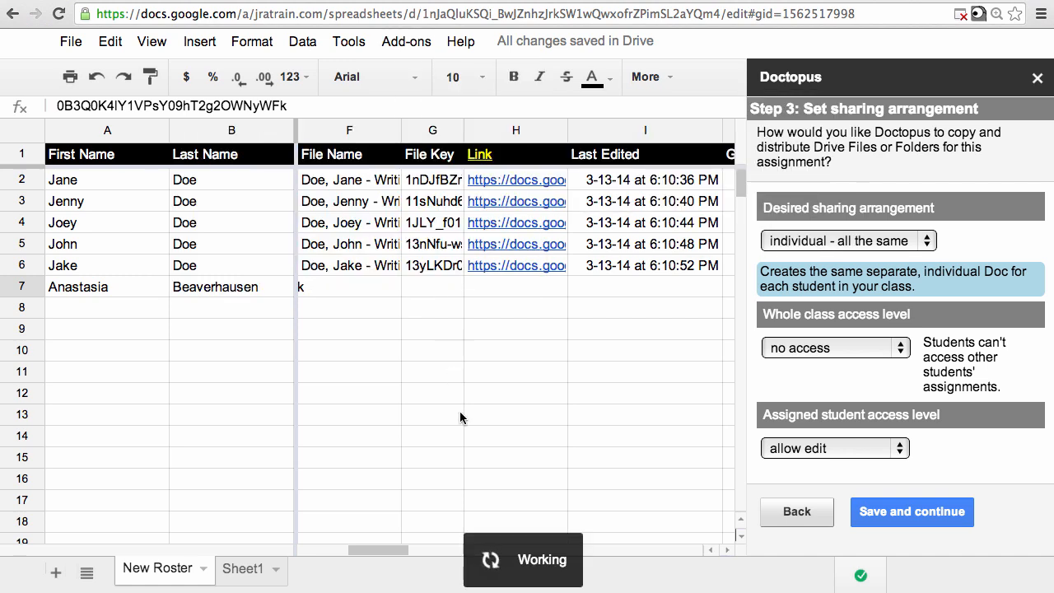
click(912, 511)
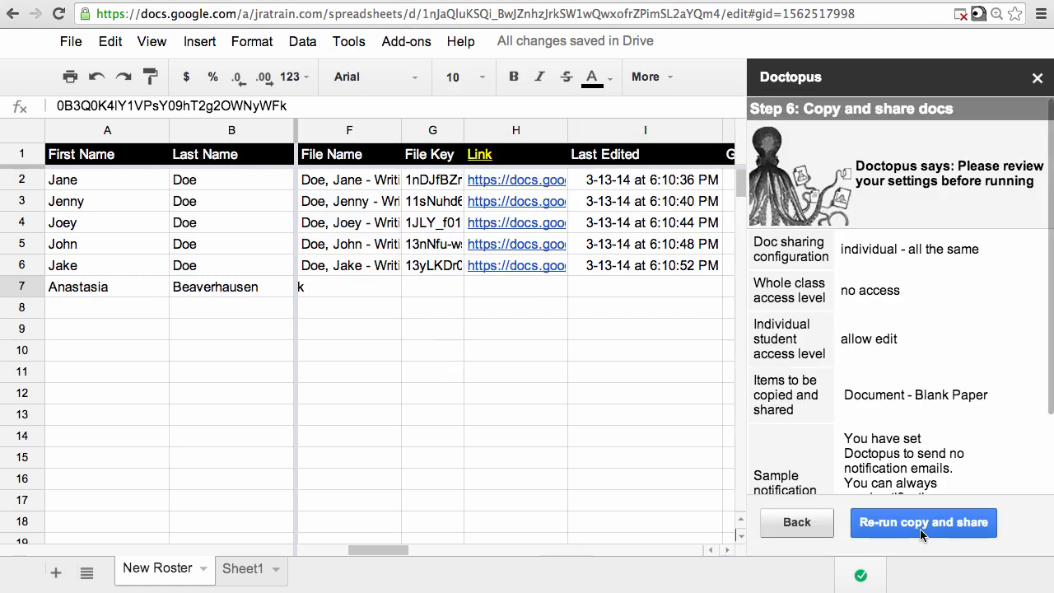
click(923, 522)
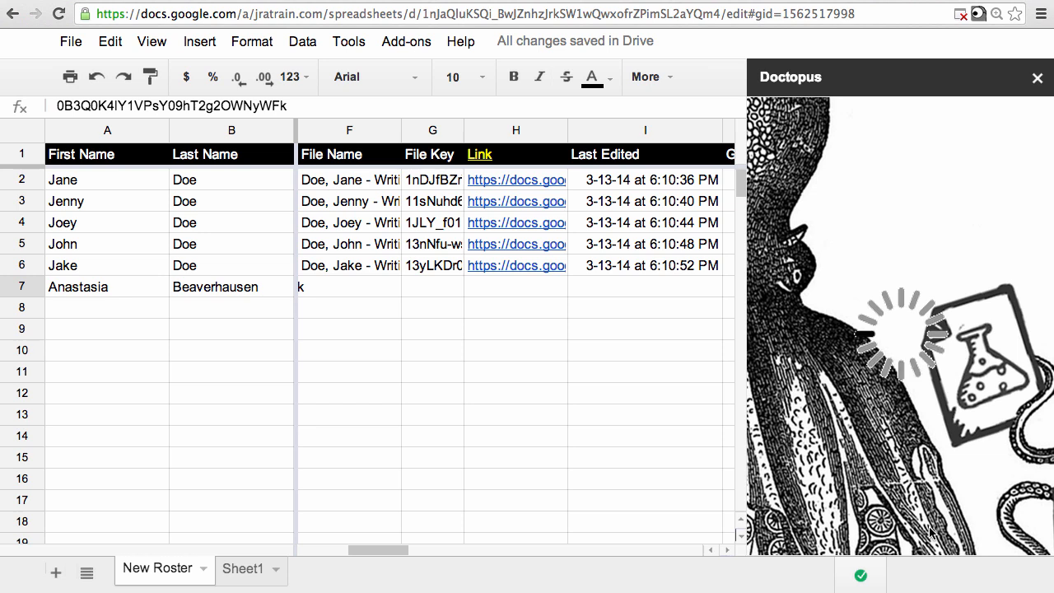